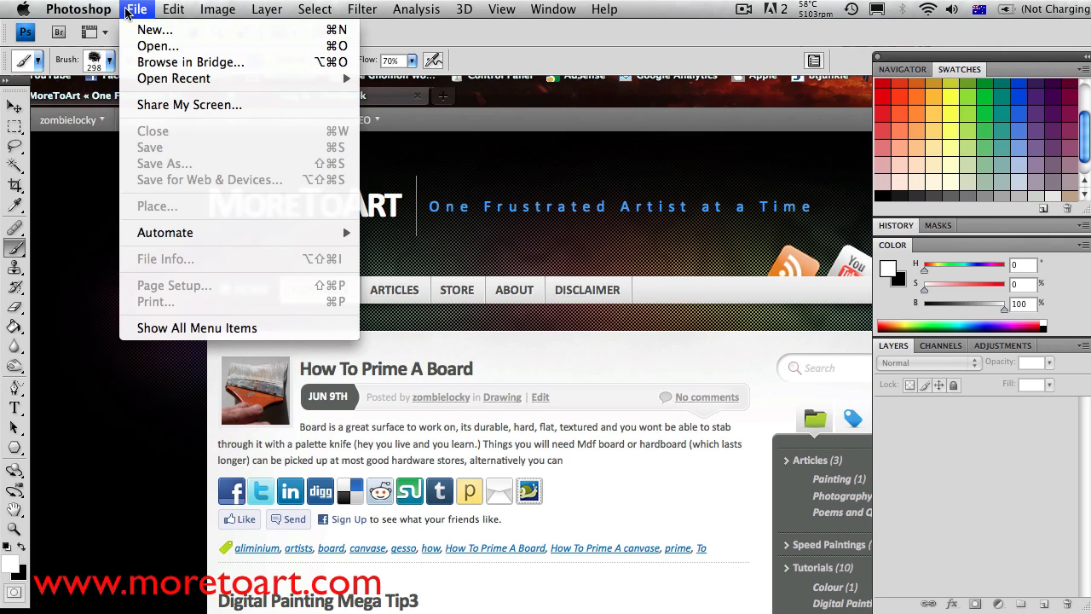
Create a new white 3000×2000 px, 300 ppi RGB document.
left_click(153, 29)
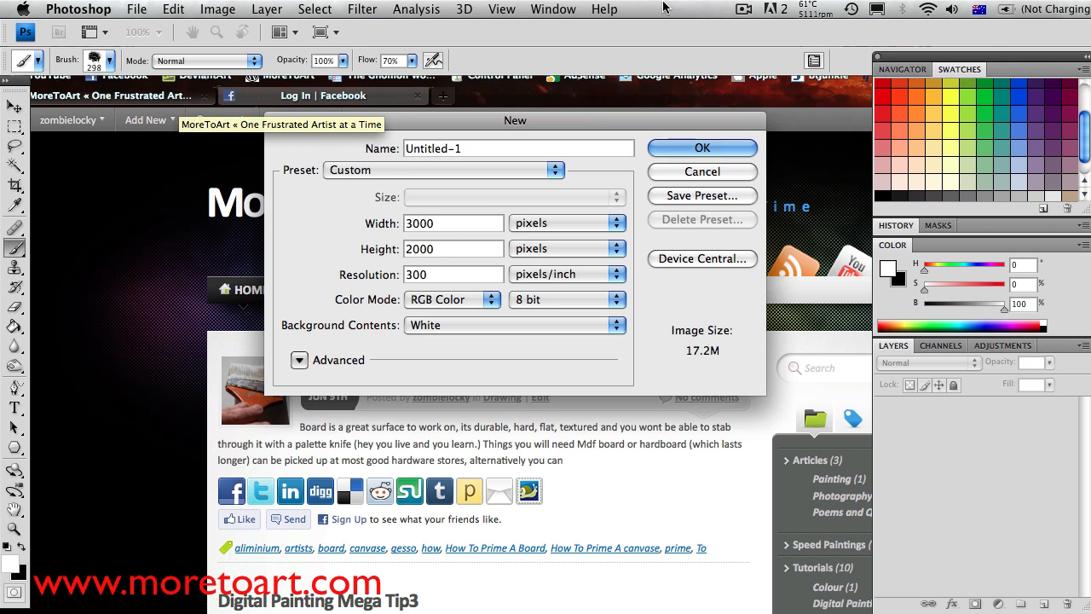
left_click(702, 146)
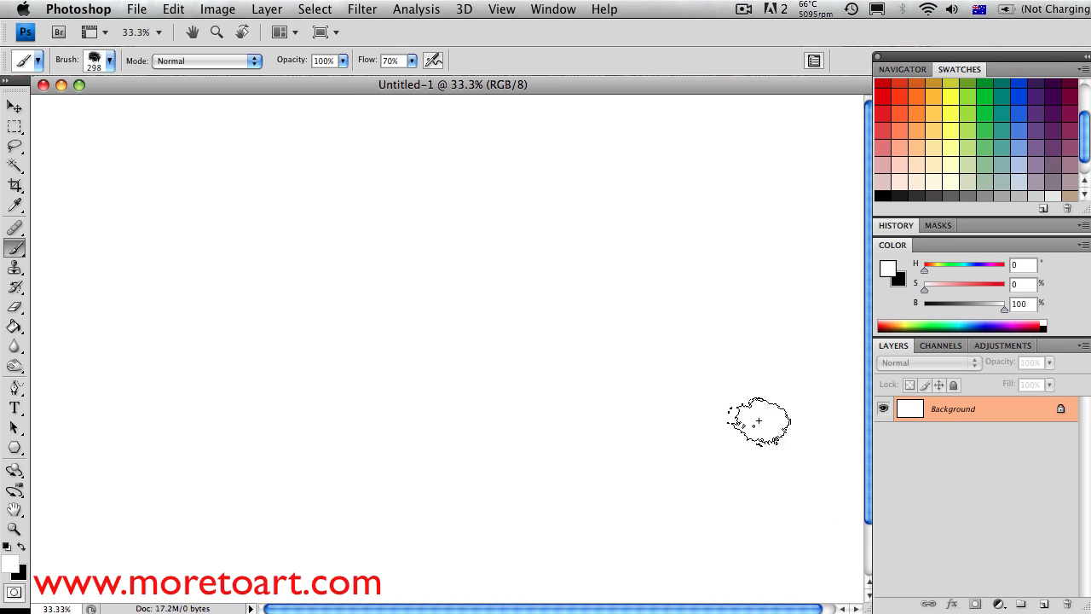
mouse_move(726, 436)
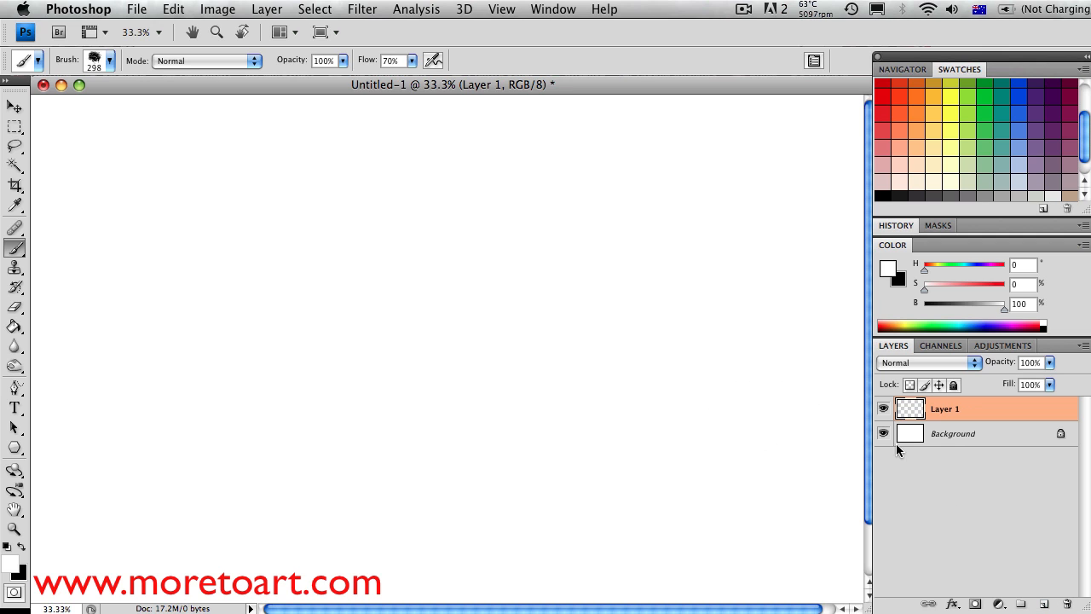
Bring up the Brushes panel beside the canvas and choose the grainy scattered preset.
left_click(815, 62)
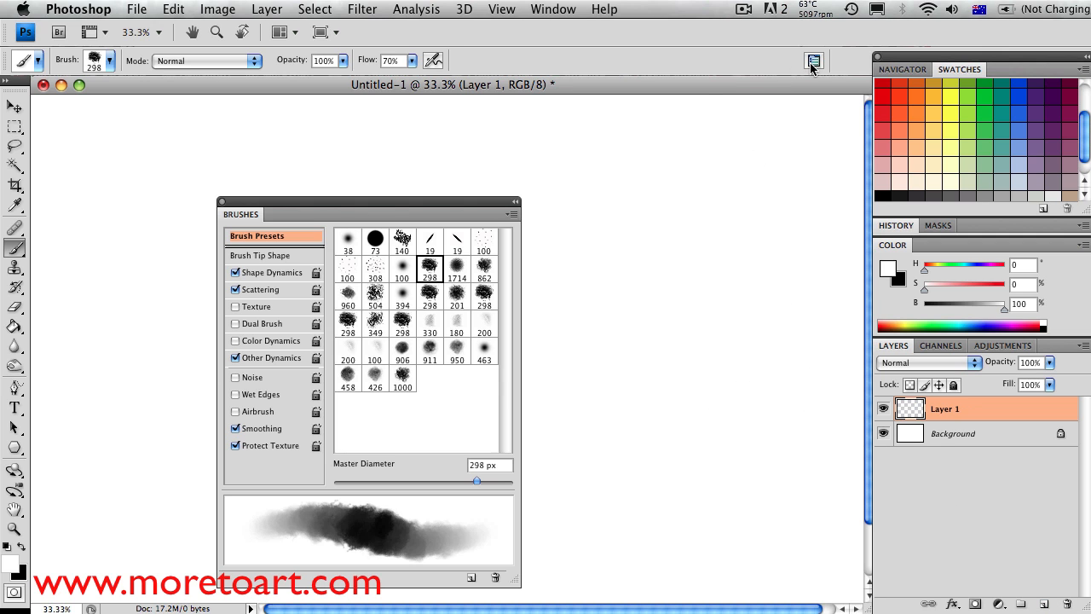
mouse_move(106, 259)
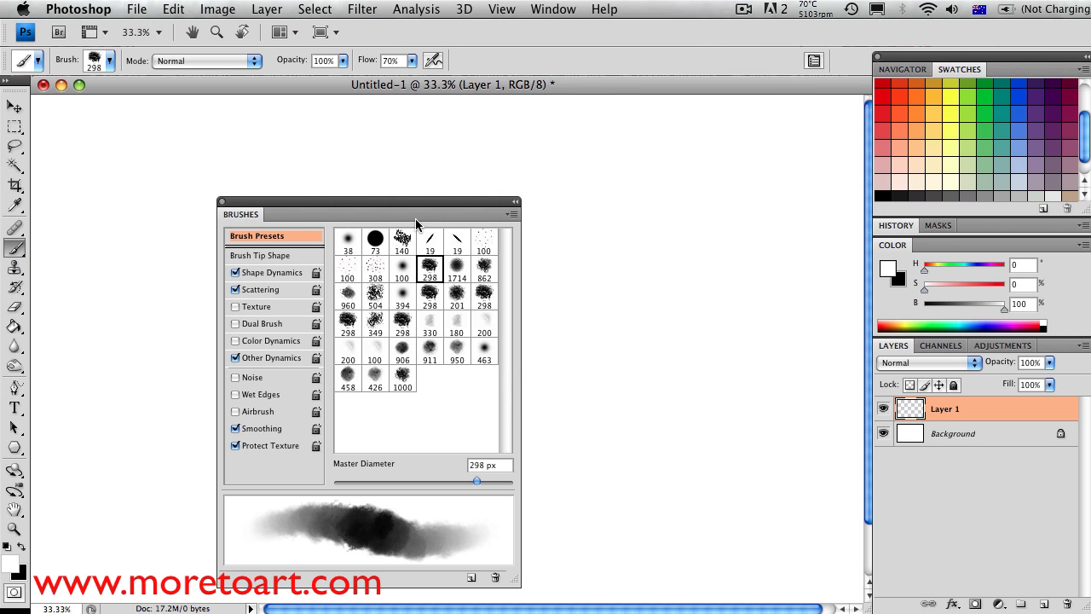
left_click_drag(367, 215, 689, 193)
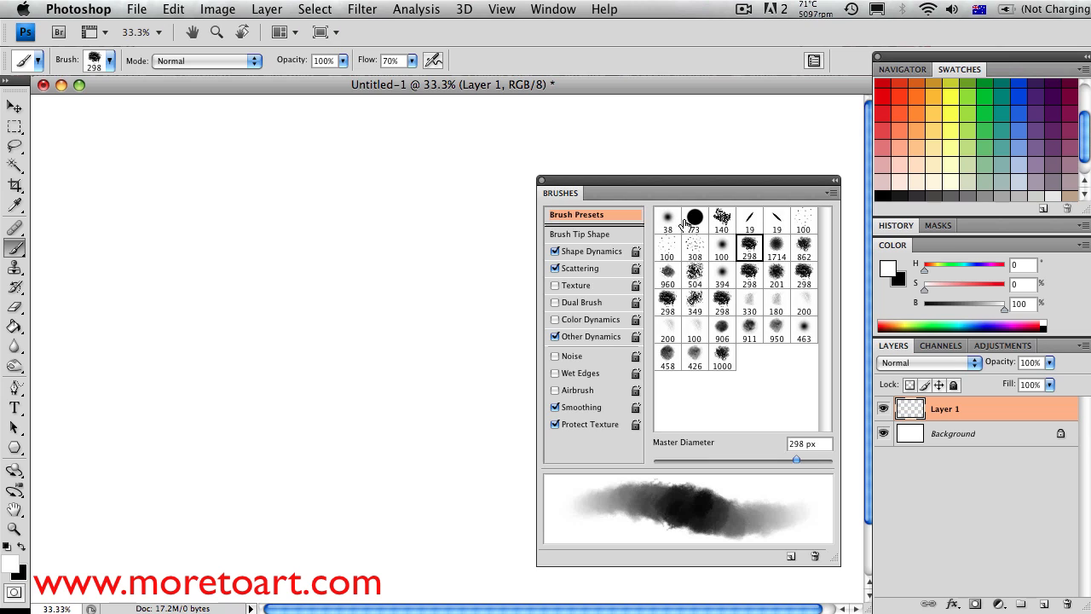
left_click(723, 218)
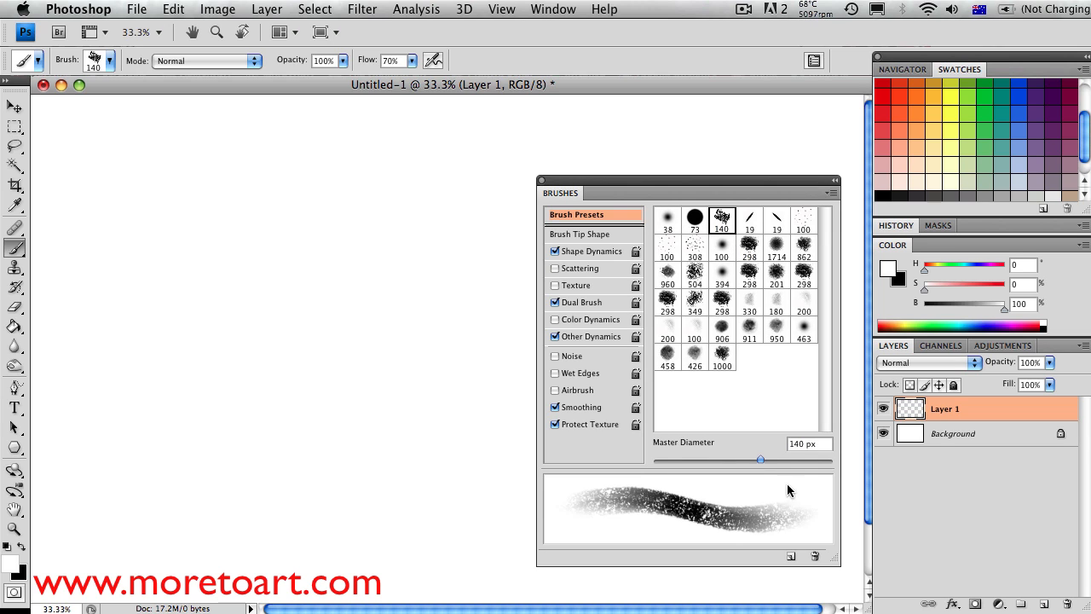
mouse_move(656, 237)
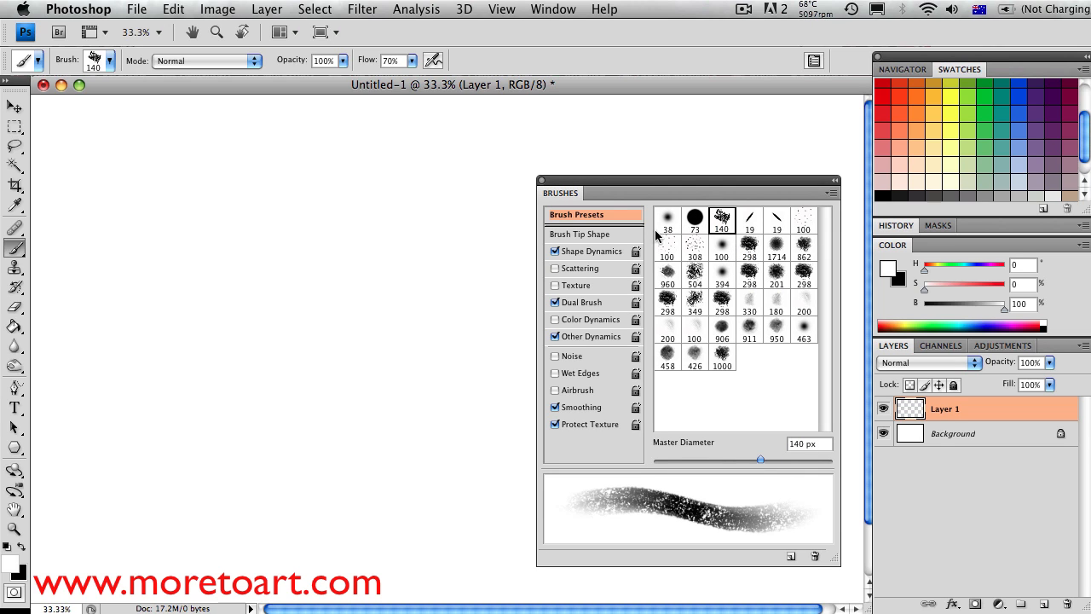
In Shape Dynamics set Size Jitter control to Off so pen pressure no longer varies size.
left_click(594, 250)
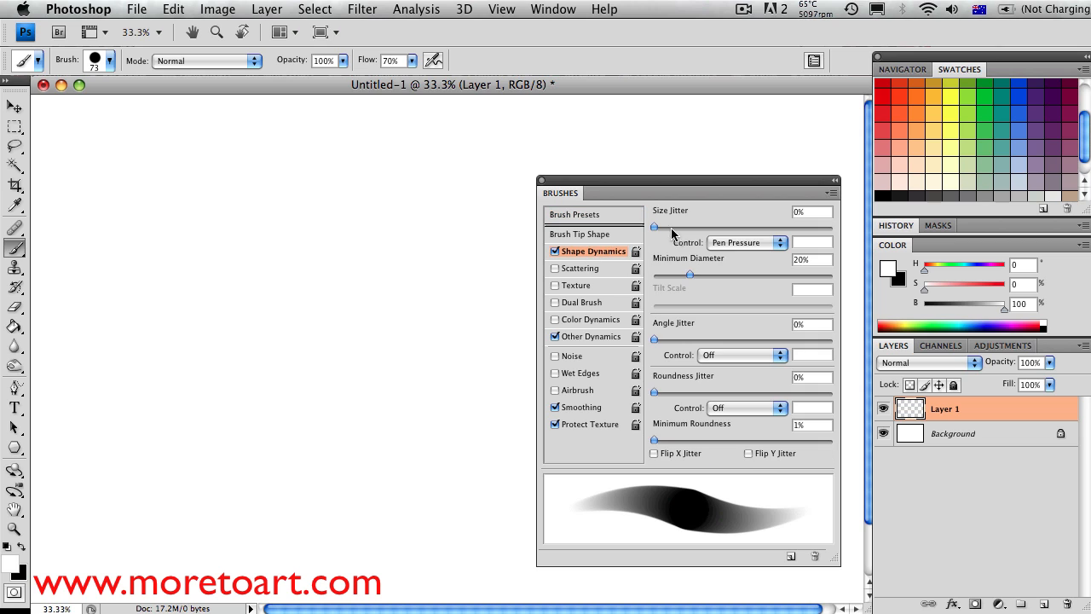
left_click(747, 243)
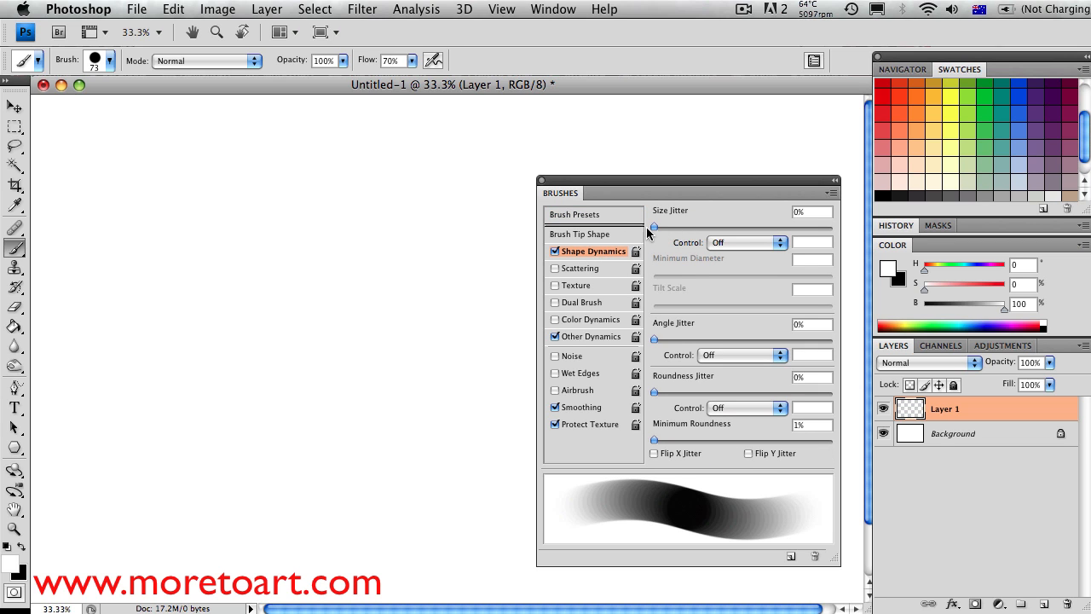
left_click(574, 215)
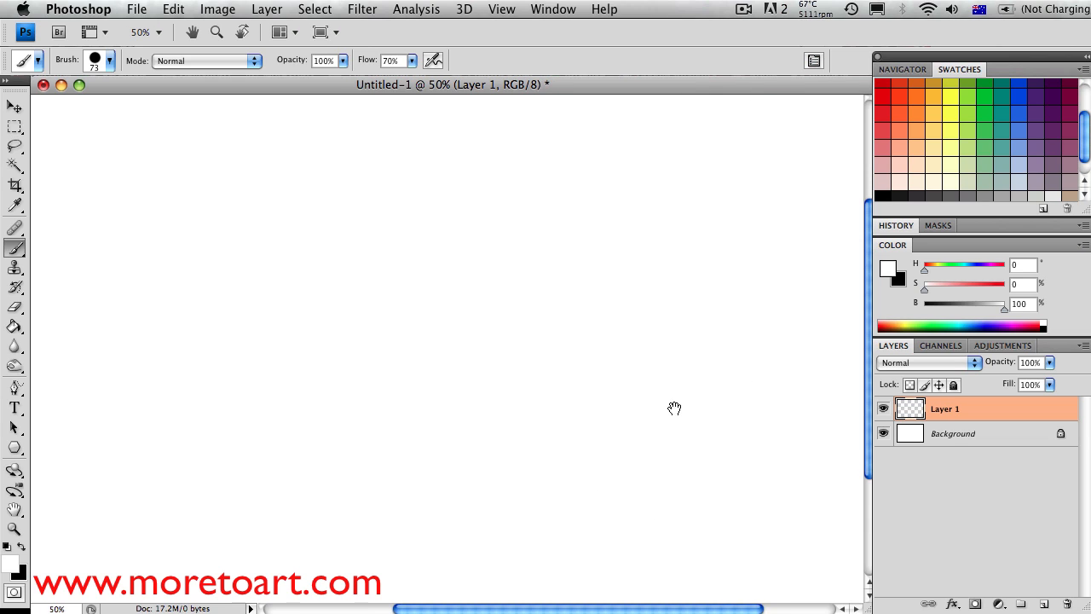
Shrink the brush's Master Diameter in the preset picker for dabbing small dots.
left_click(109, 60)
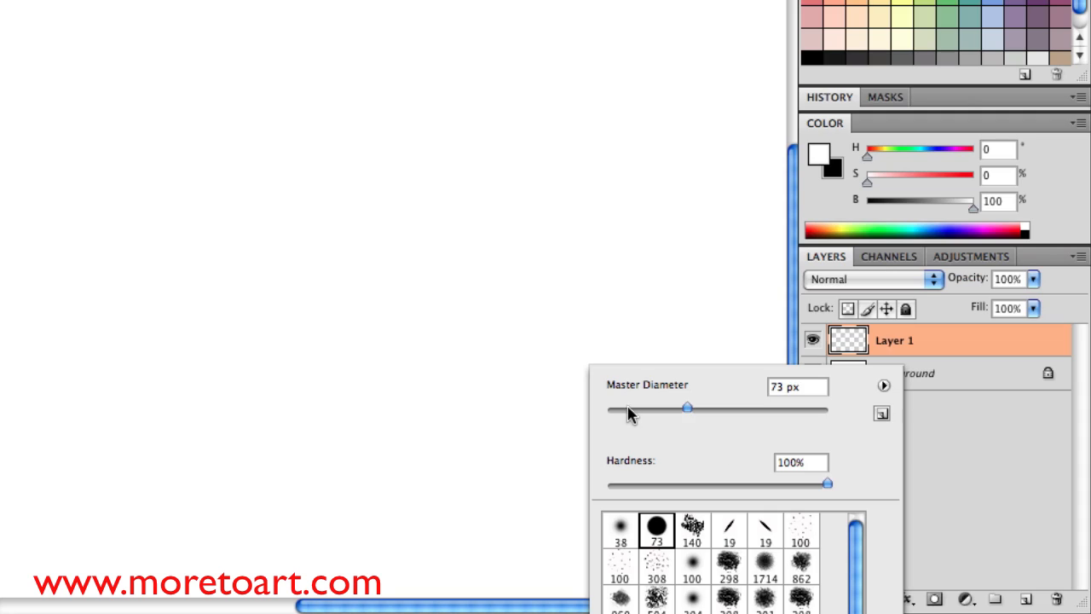
left_click_drag(689, 409, 597, 409)
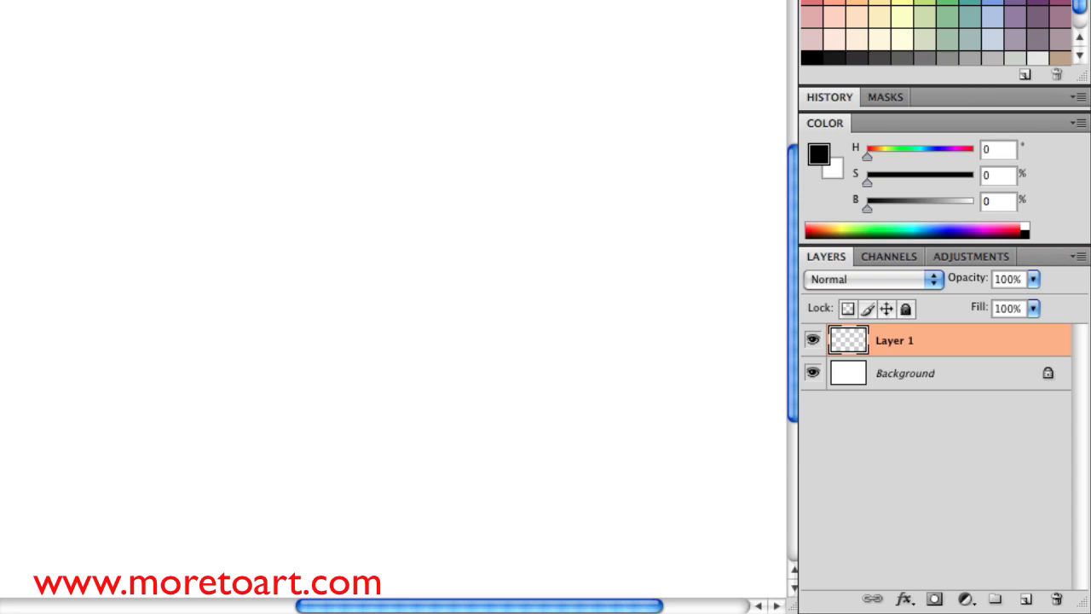
mouse_move(569, 314)
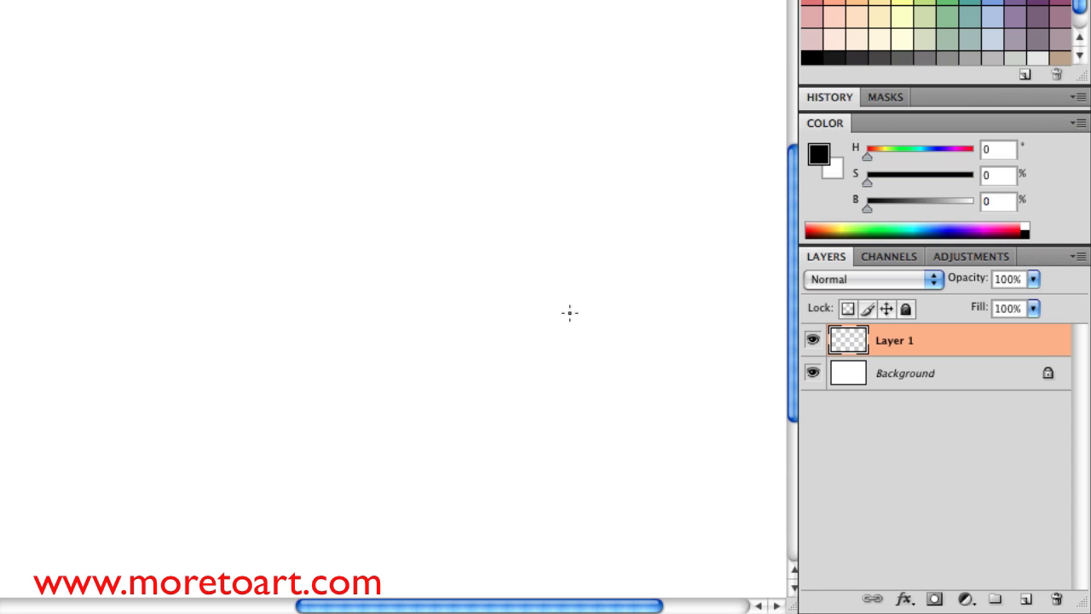
mouse_move(597, 411)
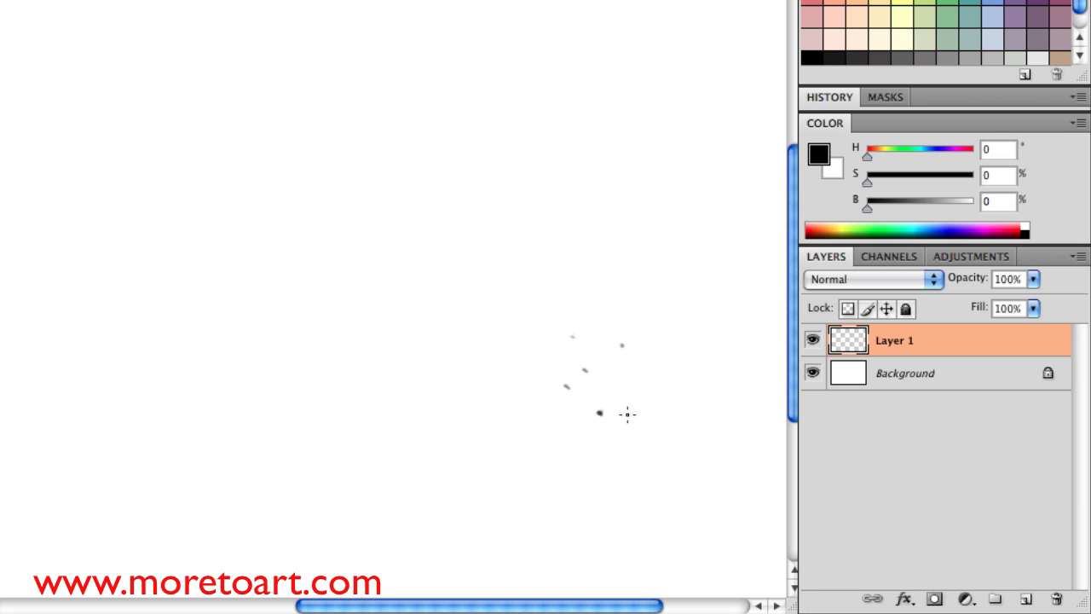
mouse_move(597, 351)
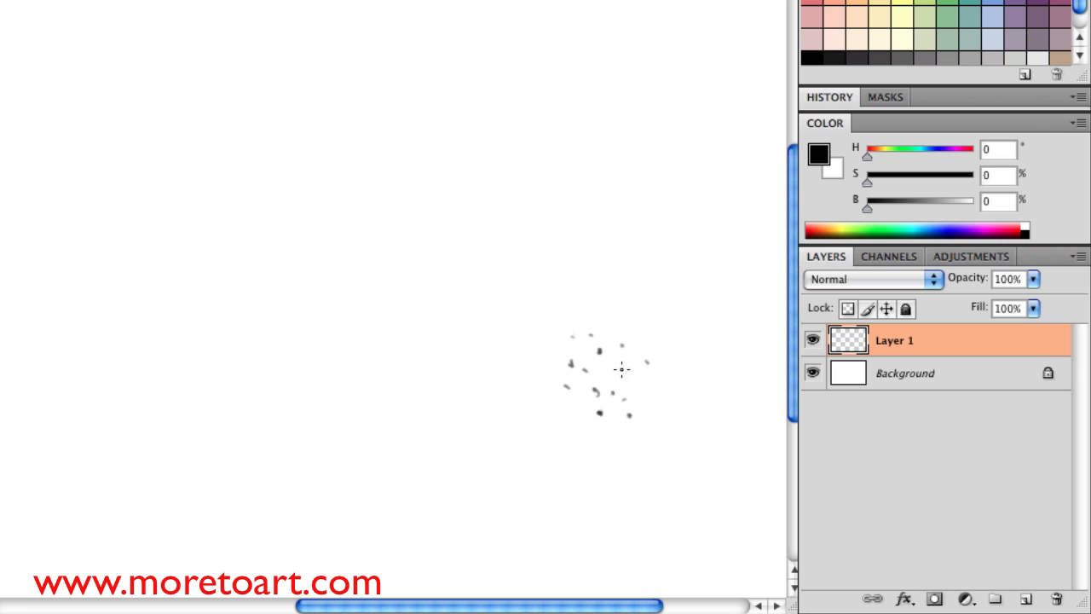
mouse_move(620, 375)
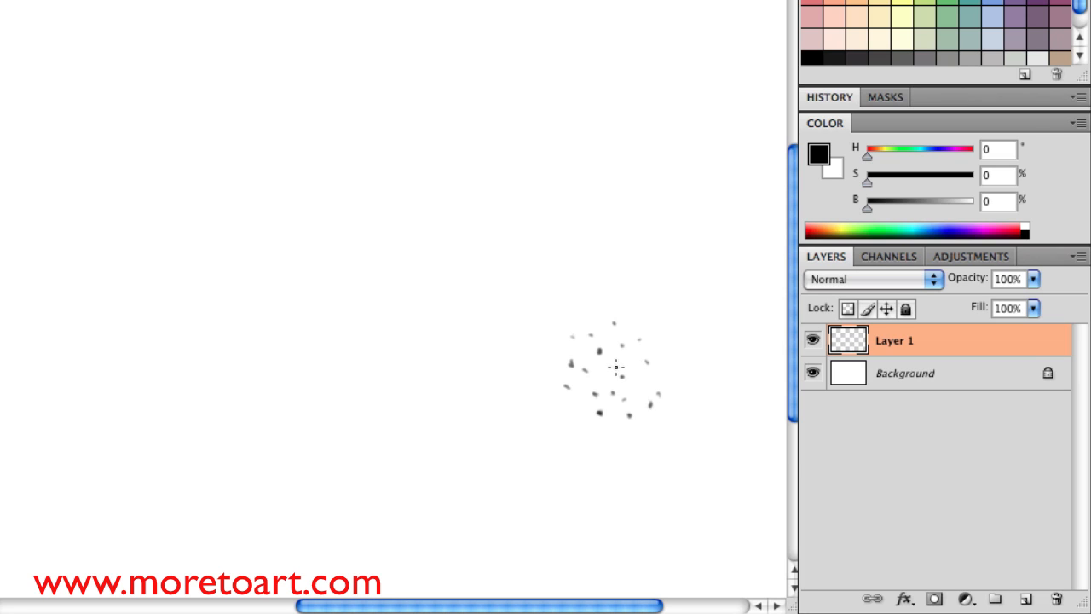
mouse_move(662, 345)
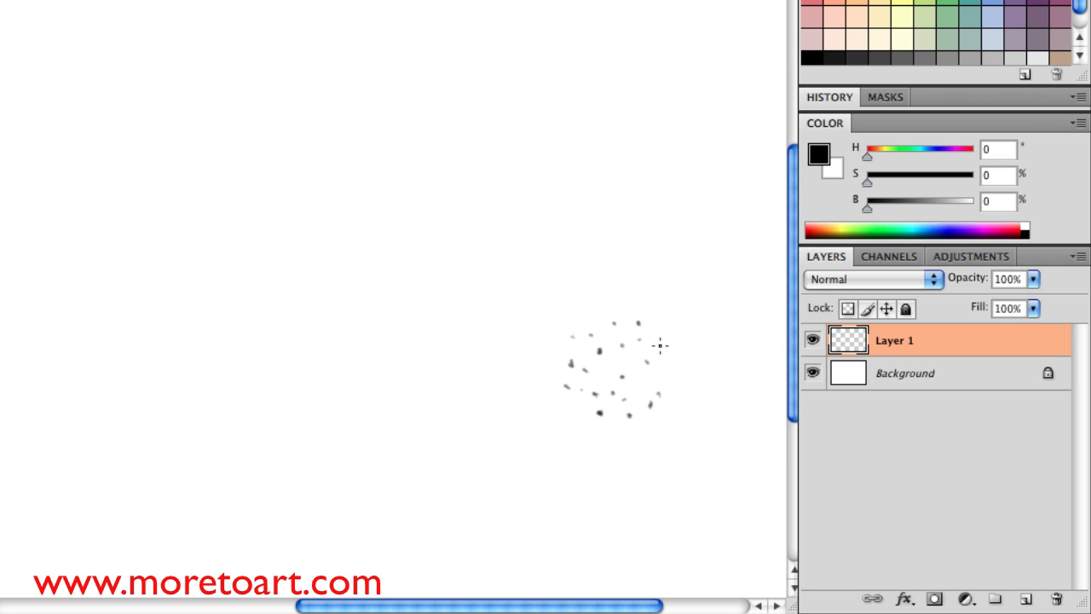
mouse_move(648, 378)
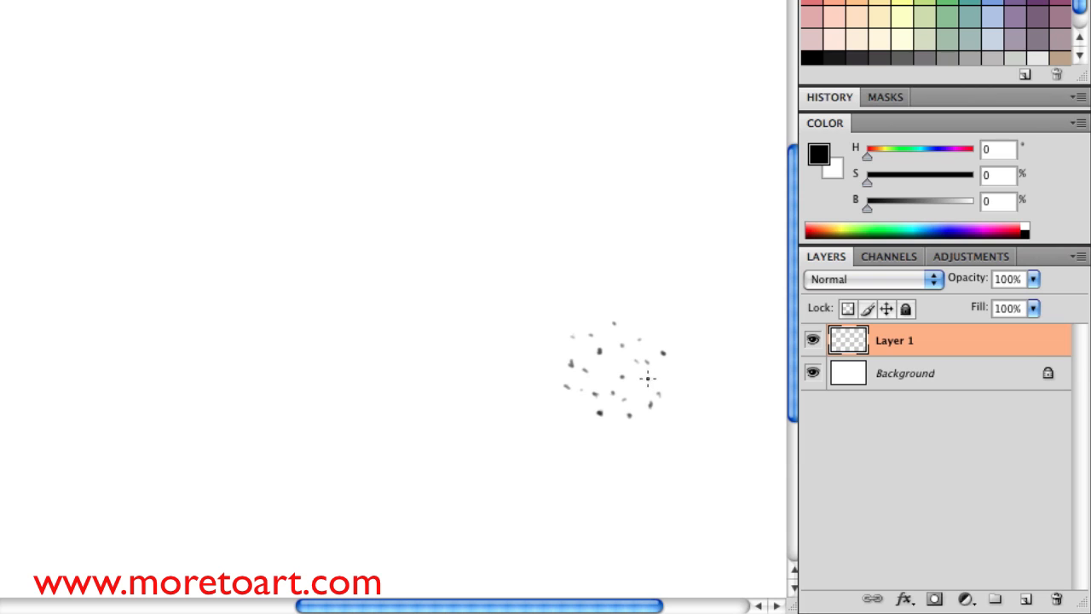
mouse_move(623, 367)
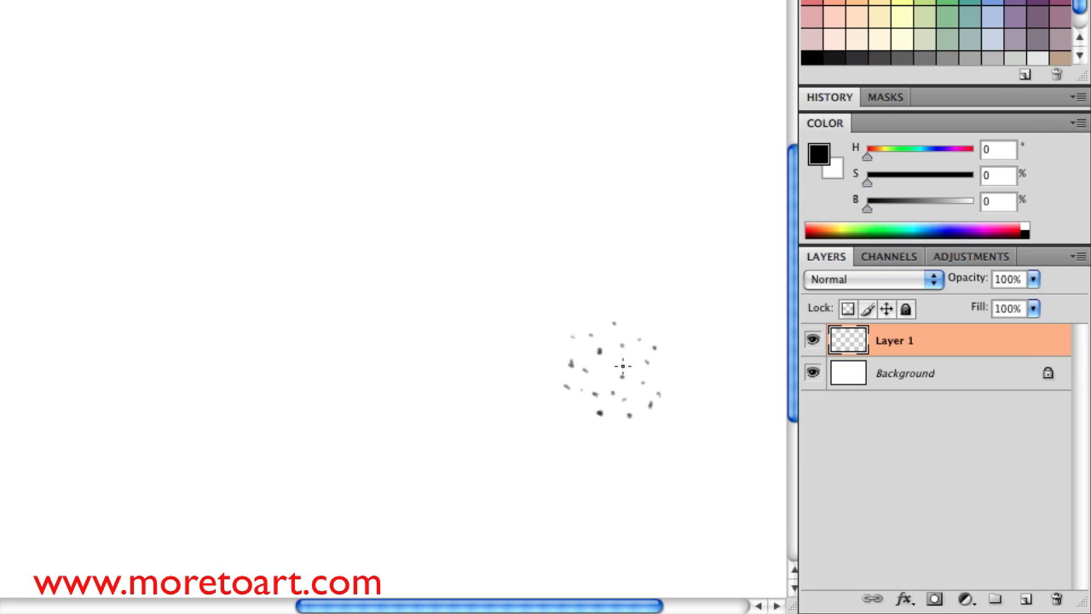
mouse_move(627, 408)
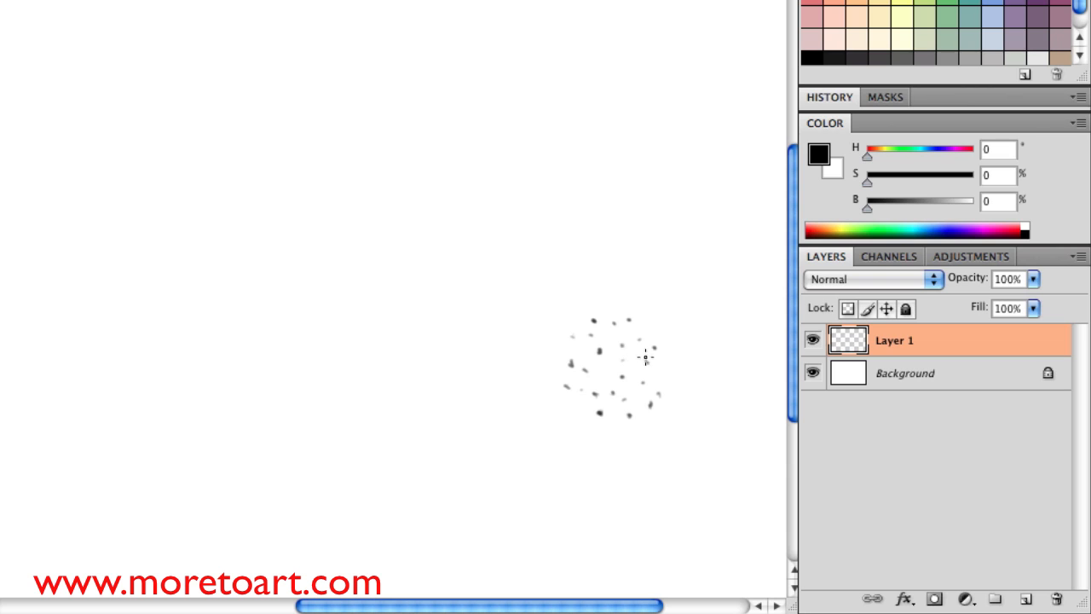
mouse_move(631, 321)
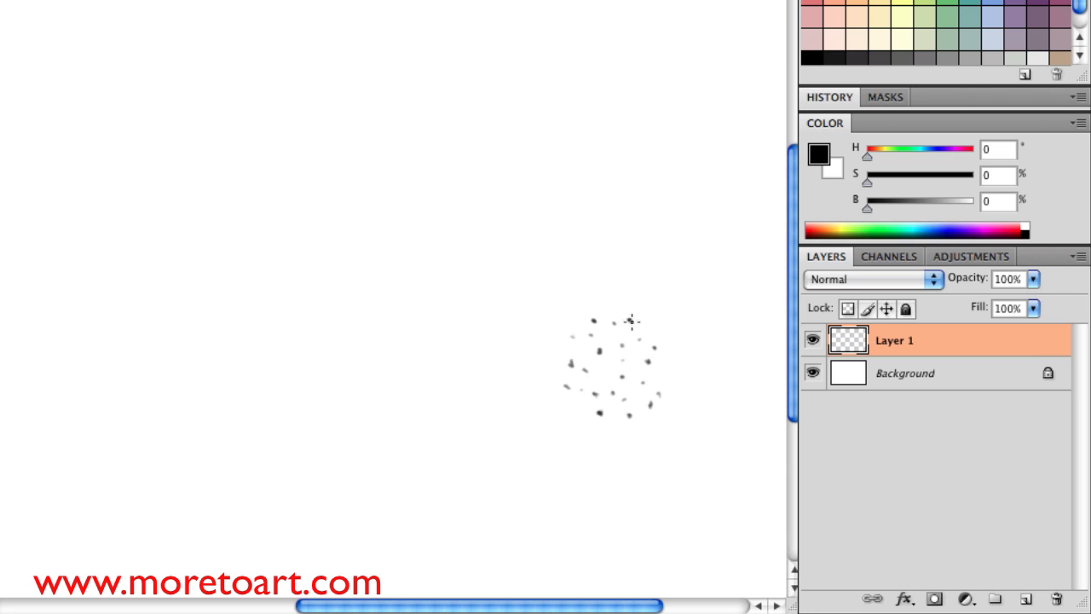
mouse_move(652, 401)
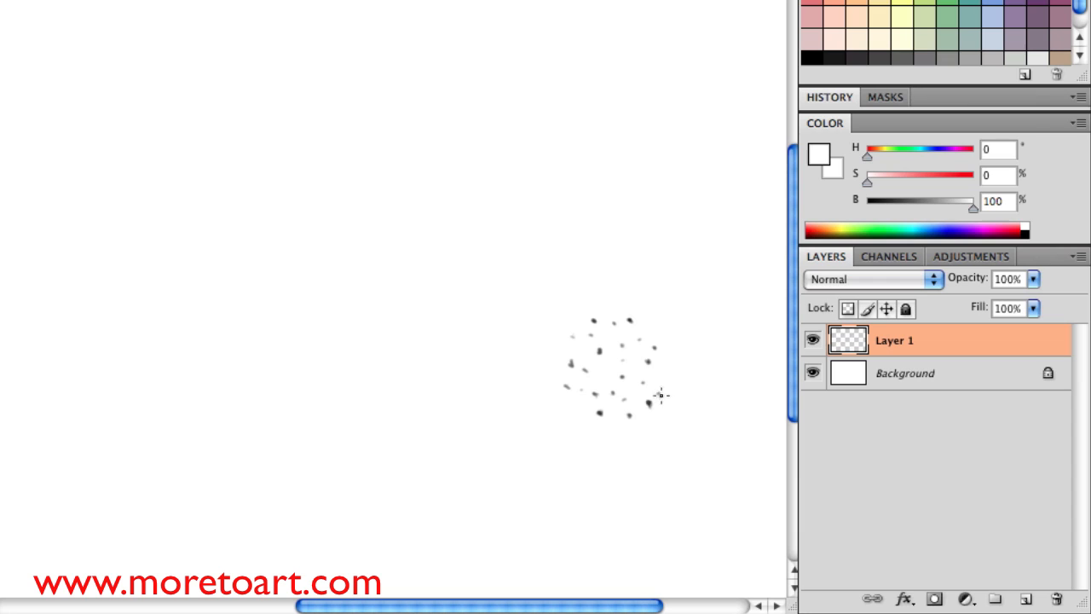
mouse_move(563, 389)
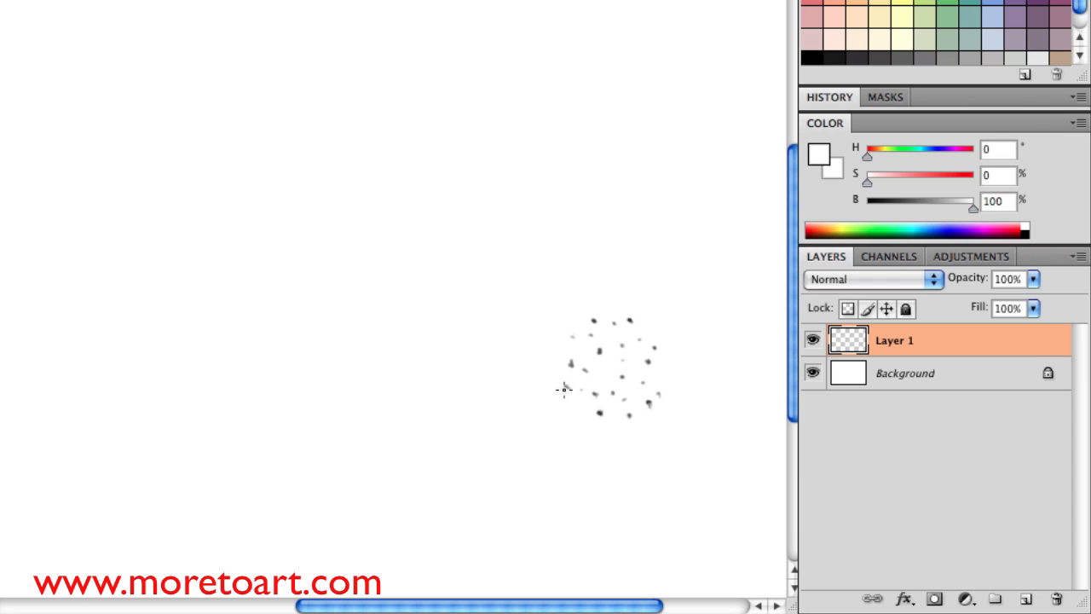
mouse_move(641, 319)
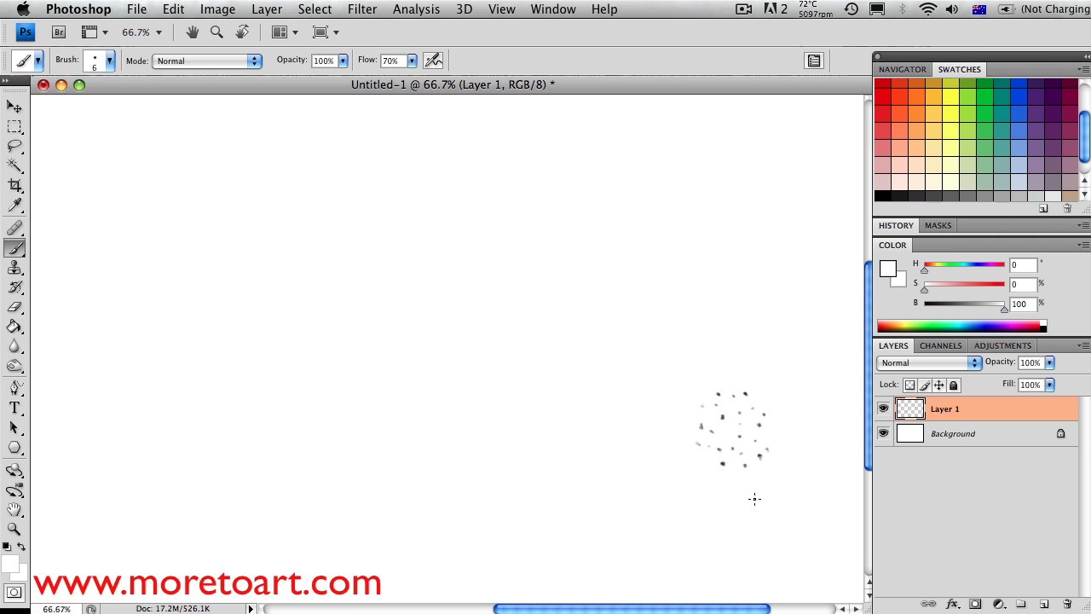
Marquee-select a square area around the speckle cluster.
left_click(14, 126)
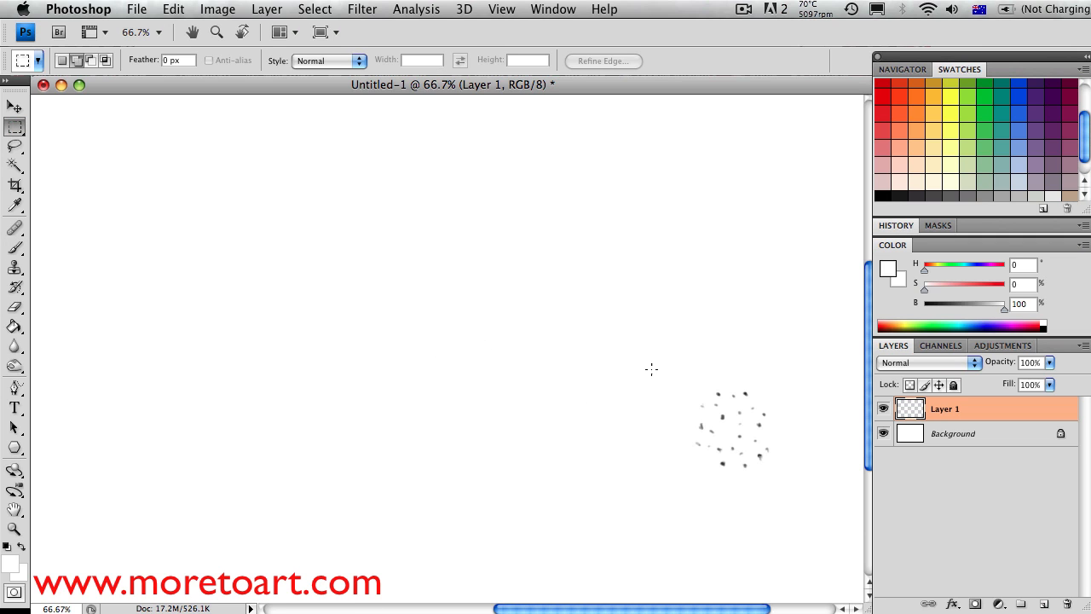
left_click_drag(679, 375, 786, 484)
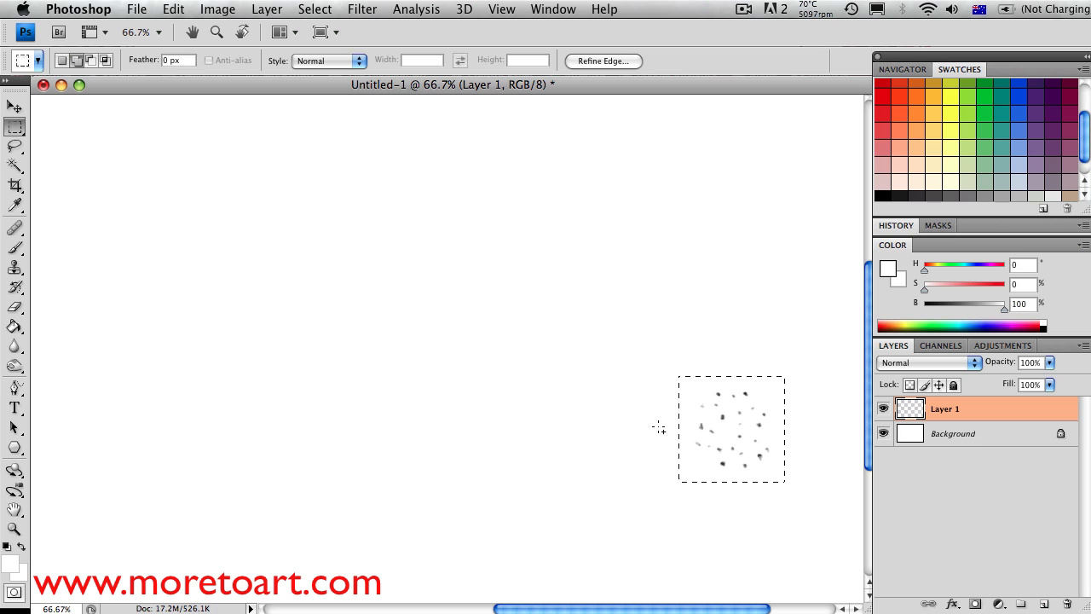
Define the selected speckles as a brush preset named Scatter.
left_click(174, 11)
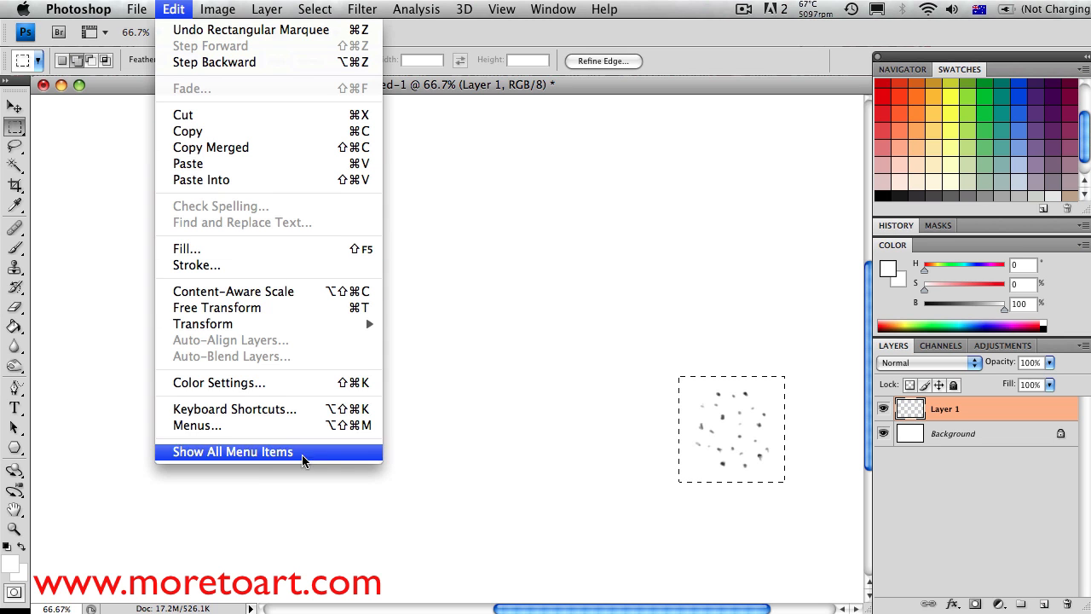
left_click(232, 452)
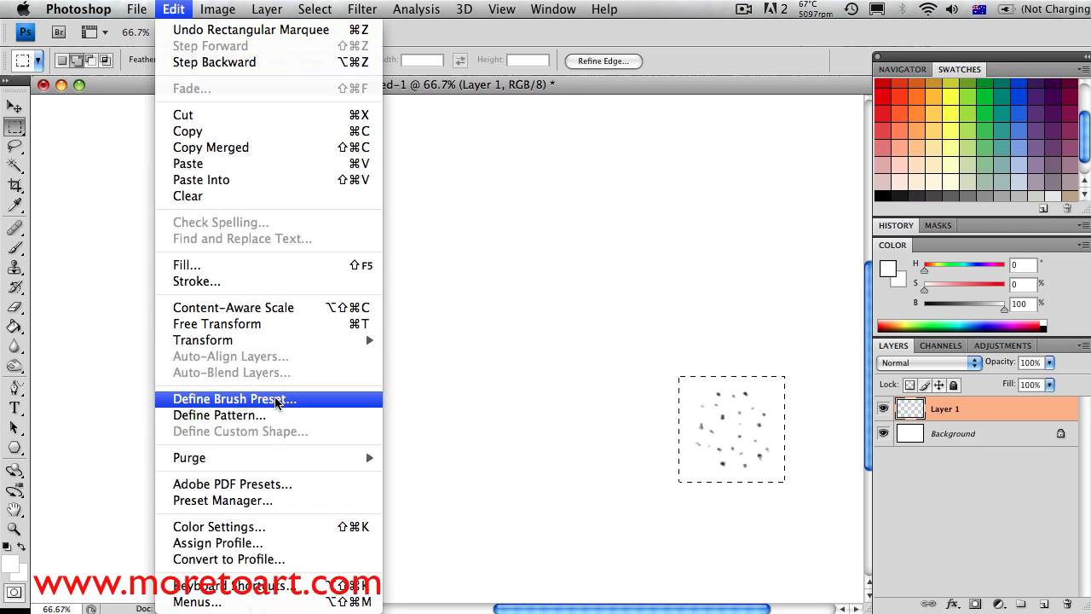
left_click(236, 399)
type("s")
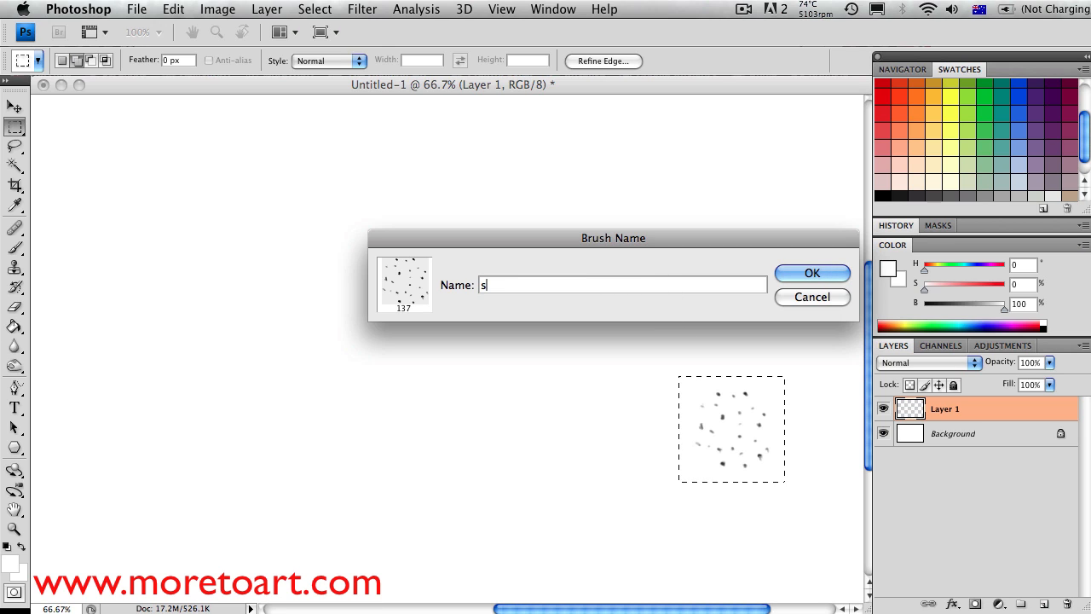
type("c")
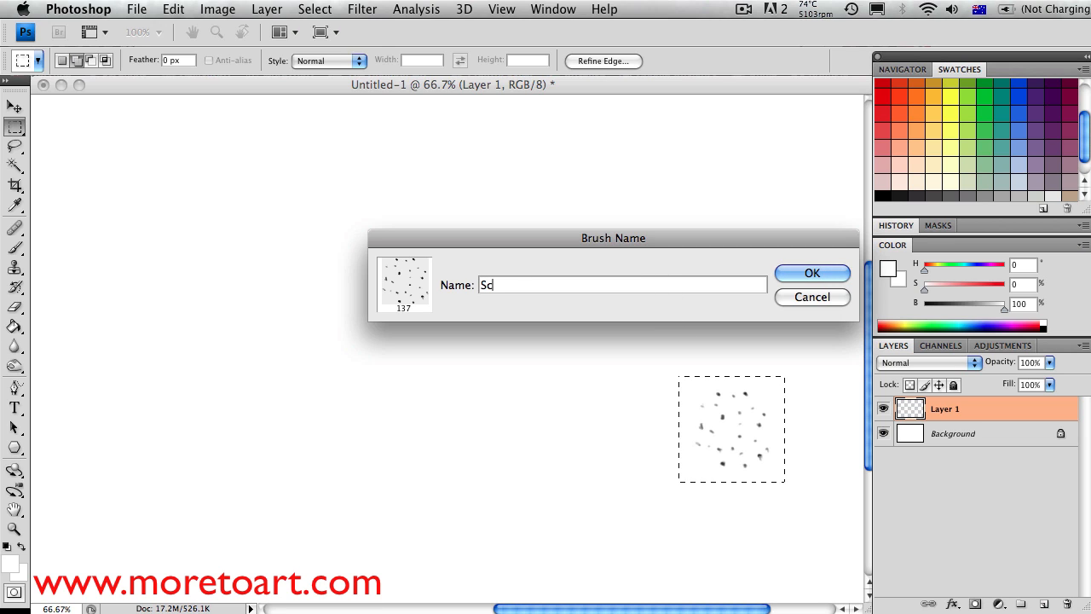
type("atter")
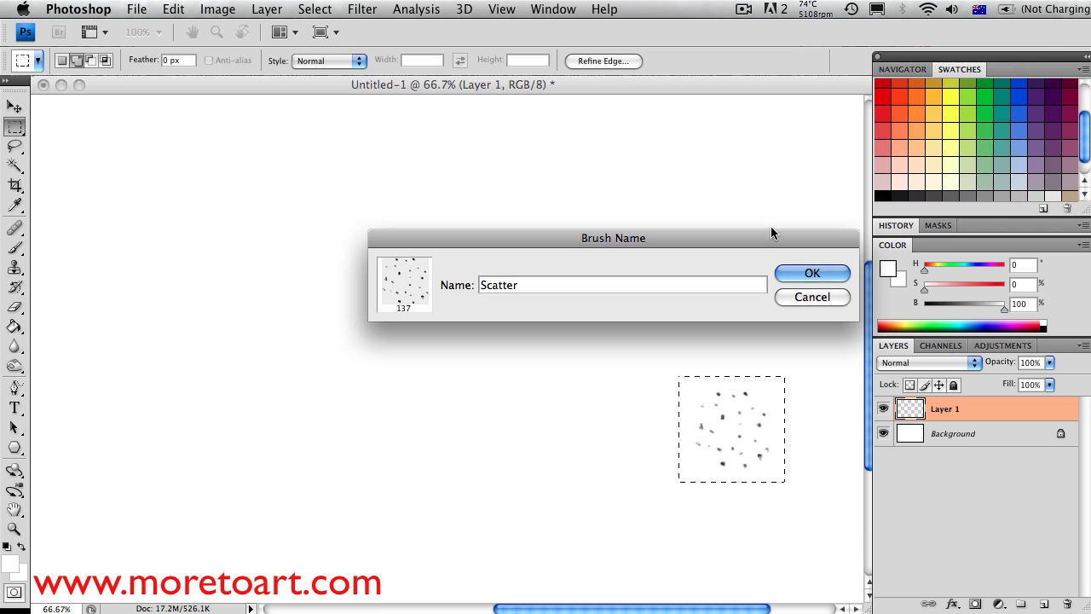
left_click(812, 273)
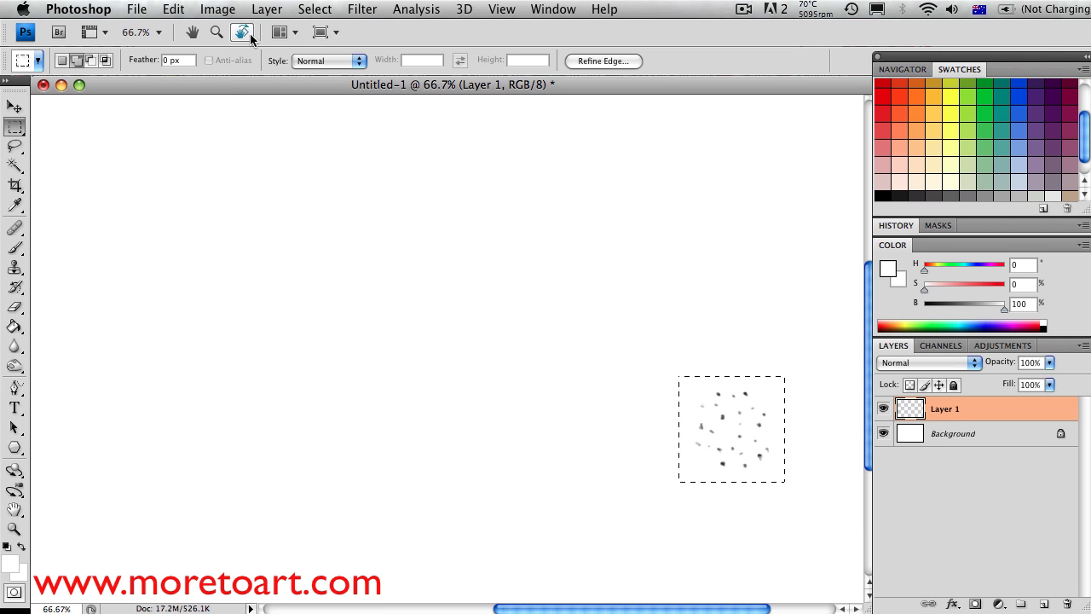
left_click(313, 10)
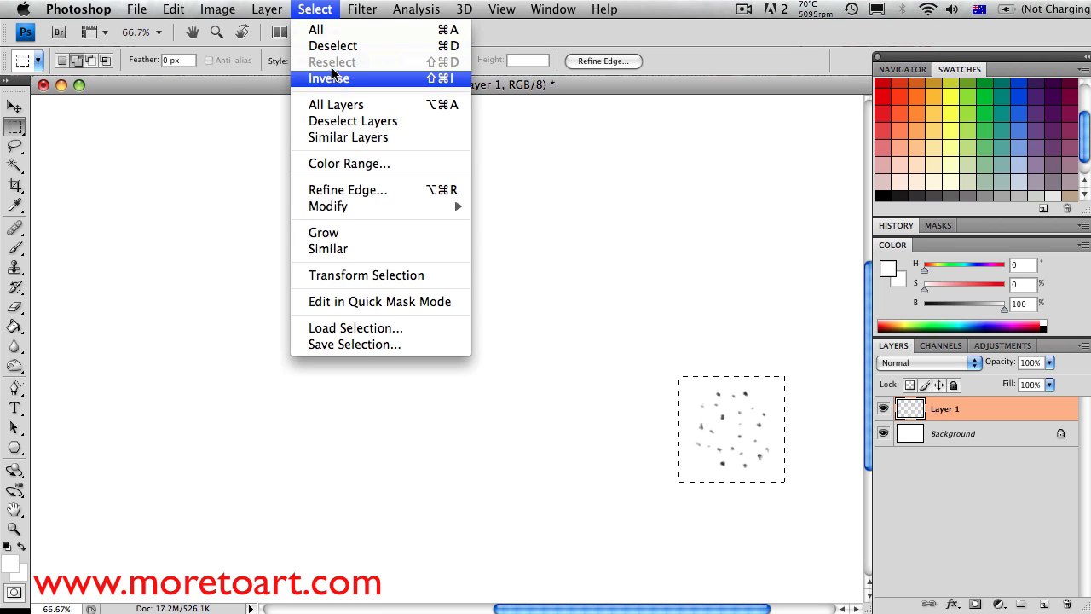
Deselect, return to the Brush tool and bring up the presets to choose the 137 px Scatter brush.
left_click(328, 78)
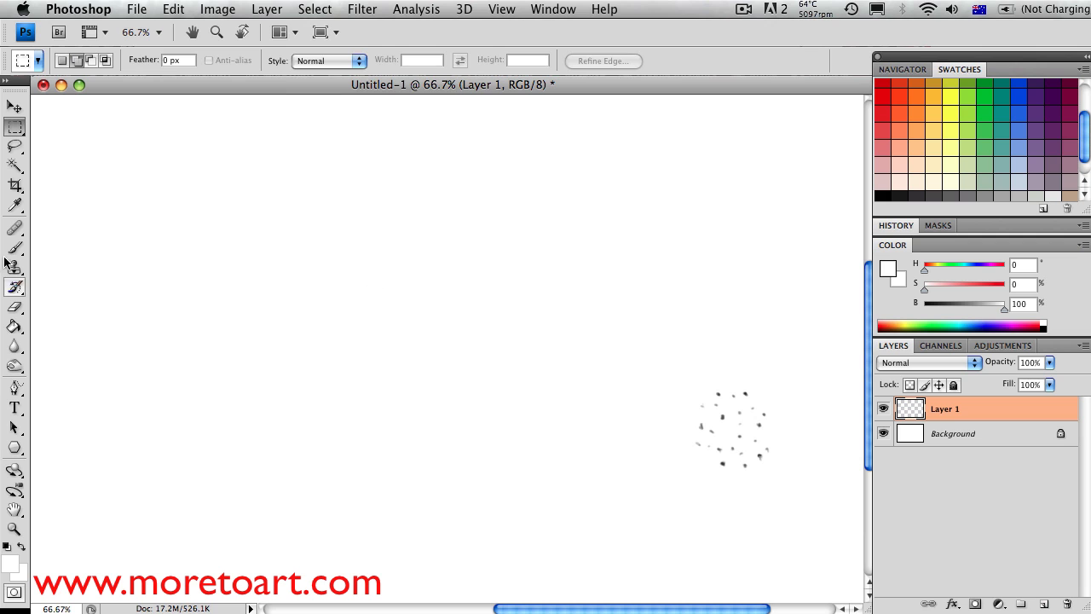
left_click(13, 249)
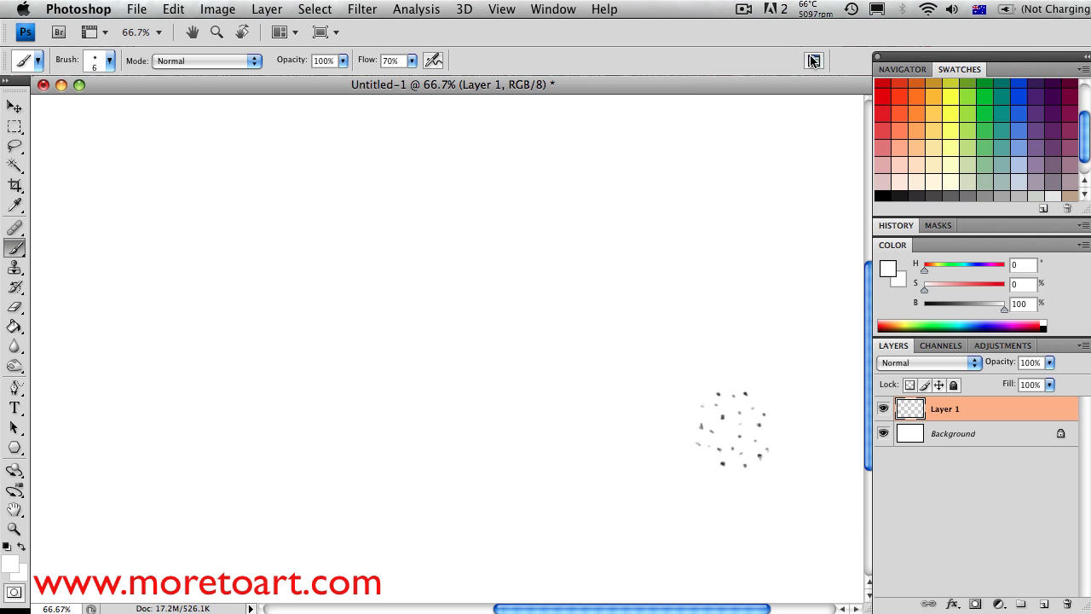
left_click(813, 61)
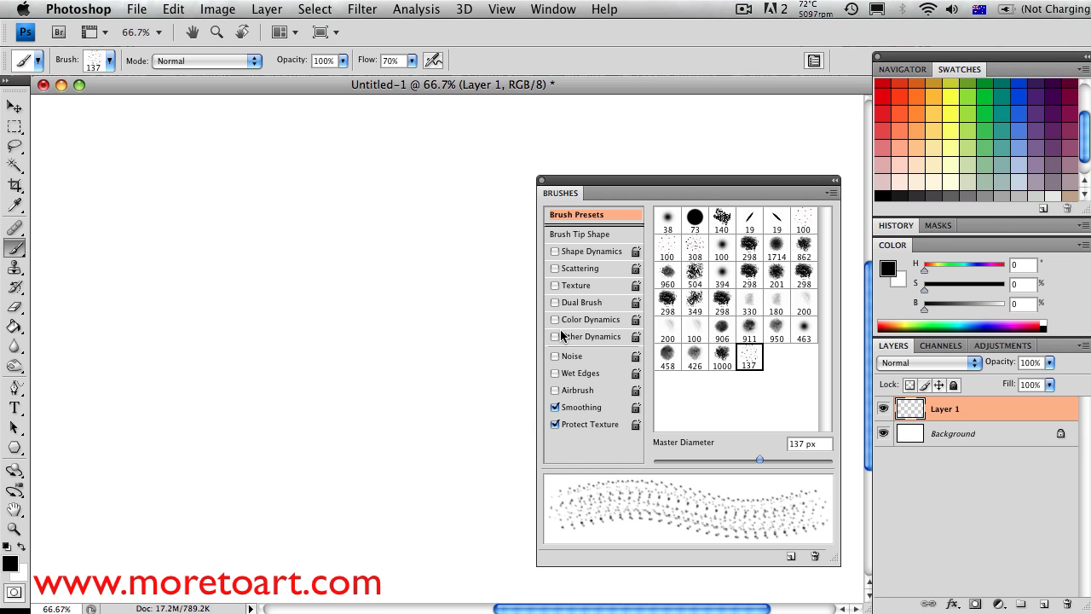
Set Other Dynamics flow control Off and Scattering amount to 38%.
left_click(594, 336)
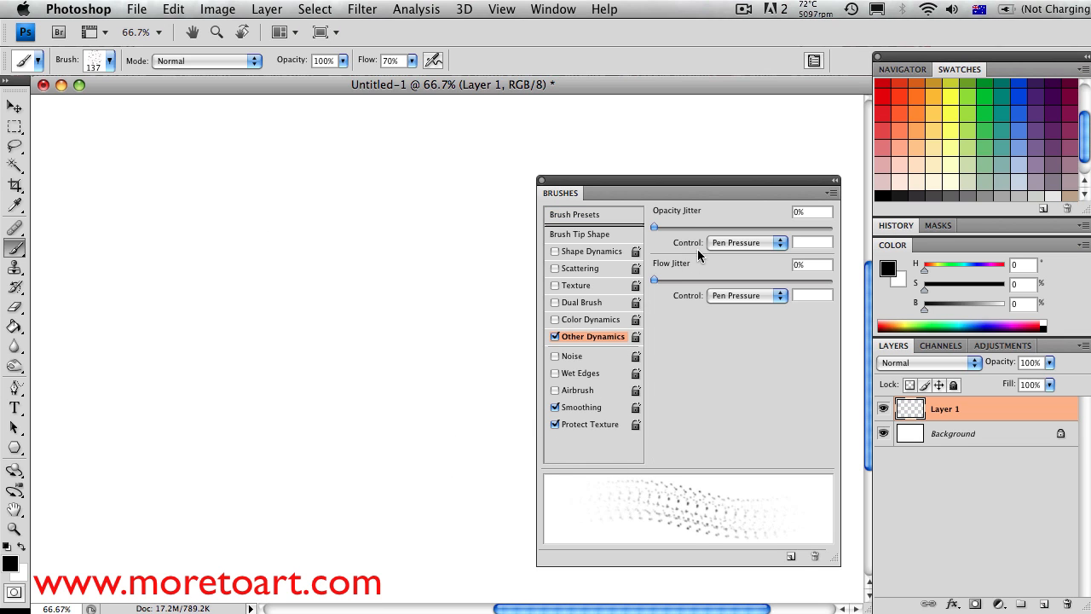
mouse_move(744, 317)
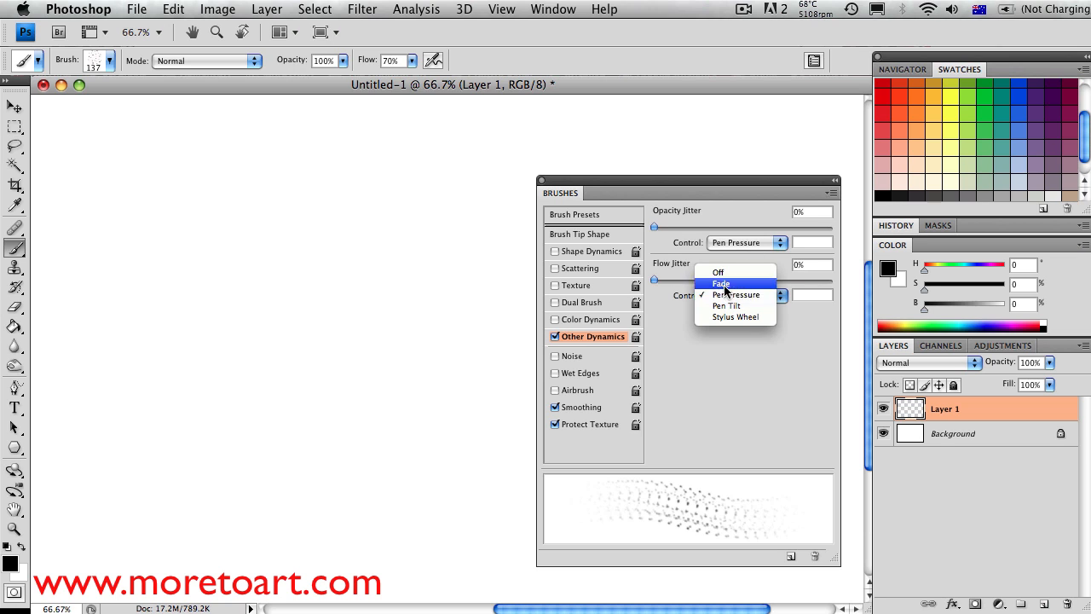
left_click(718, 271)
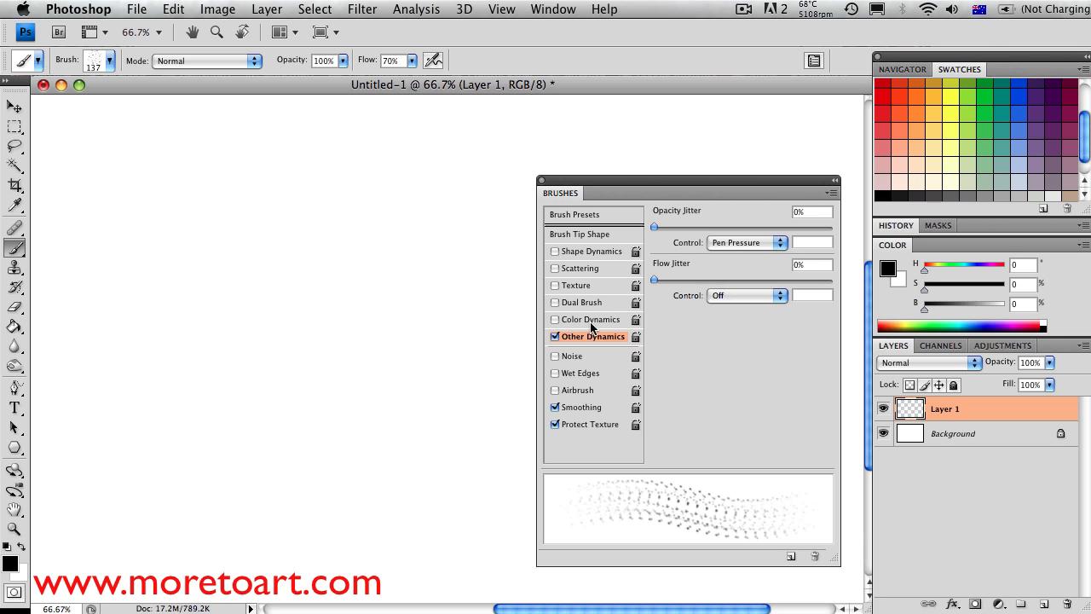
left_click(580, 268)
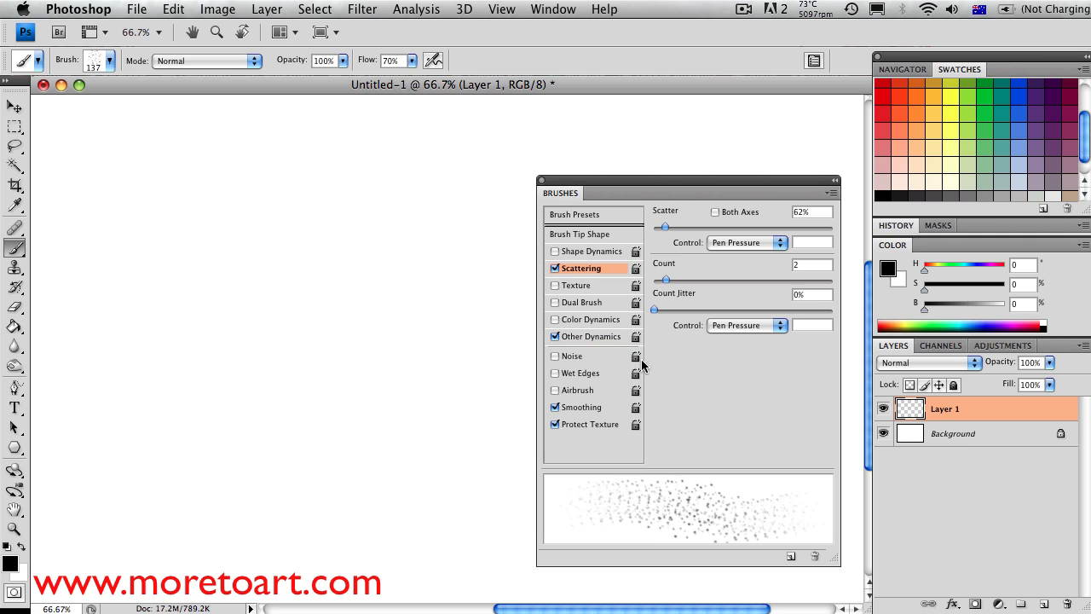
left_click_drag(665, 227, 670, 227)
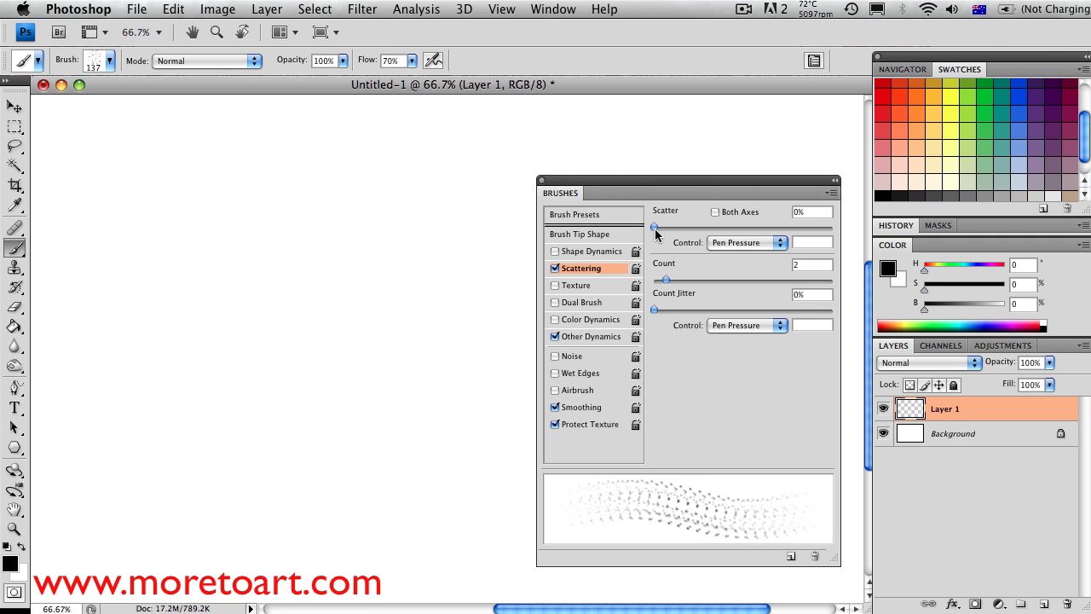
left_click_drag(655, 228, 682, 228)
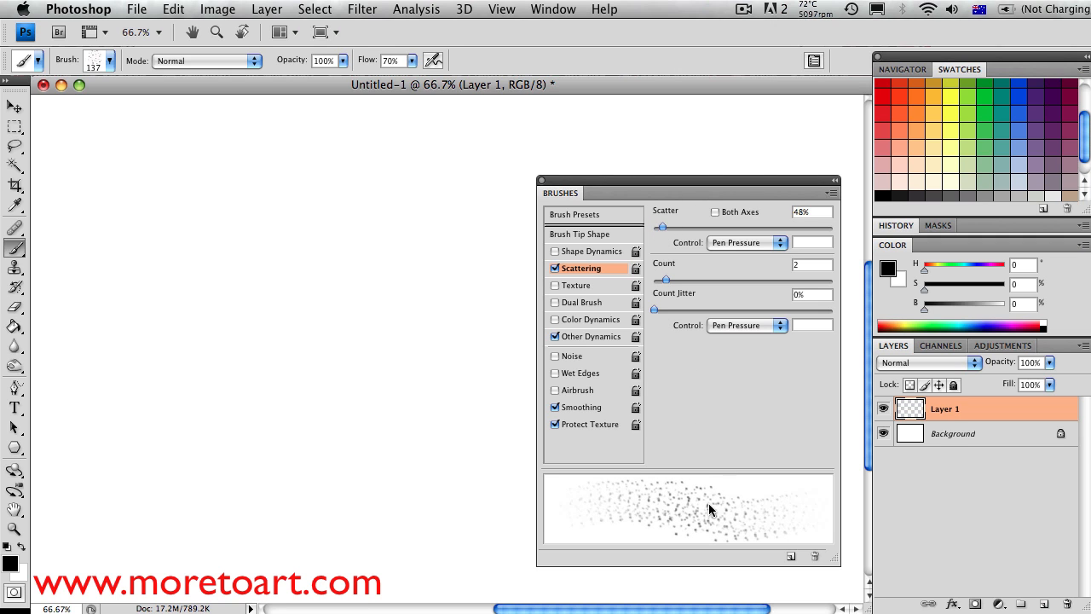
left_click_drag(663, 228, 659, 229)
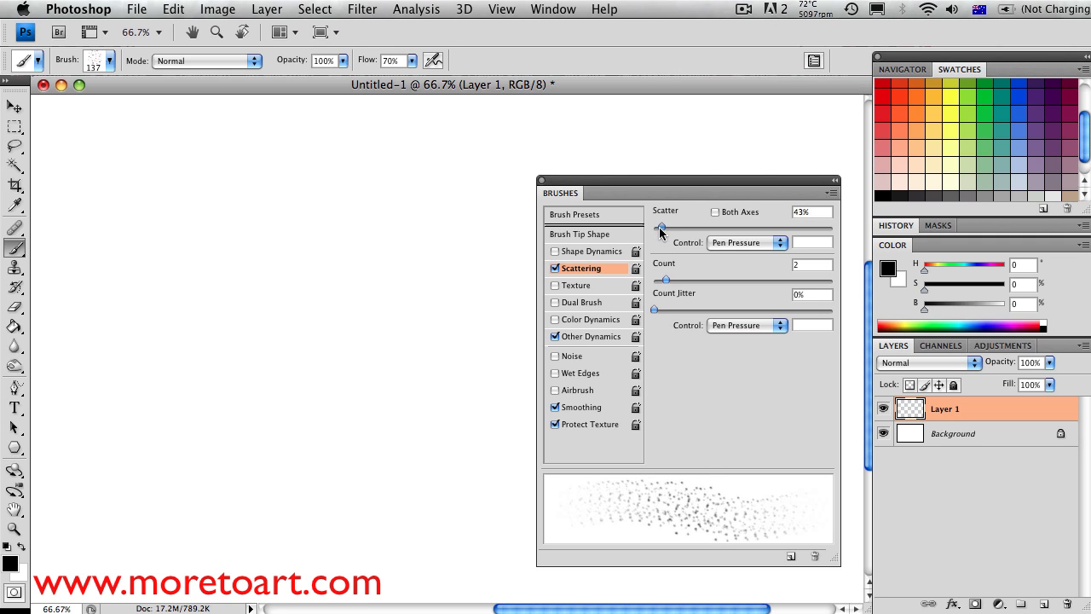
left_click_drag(661, 229, 655, 229)
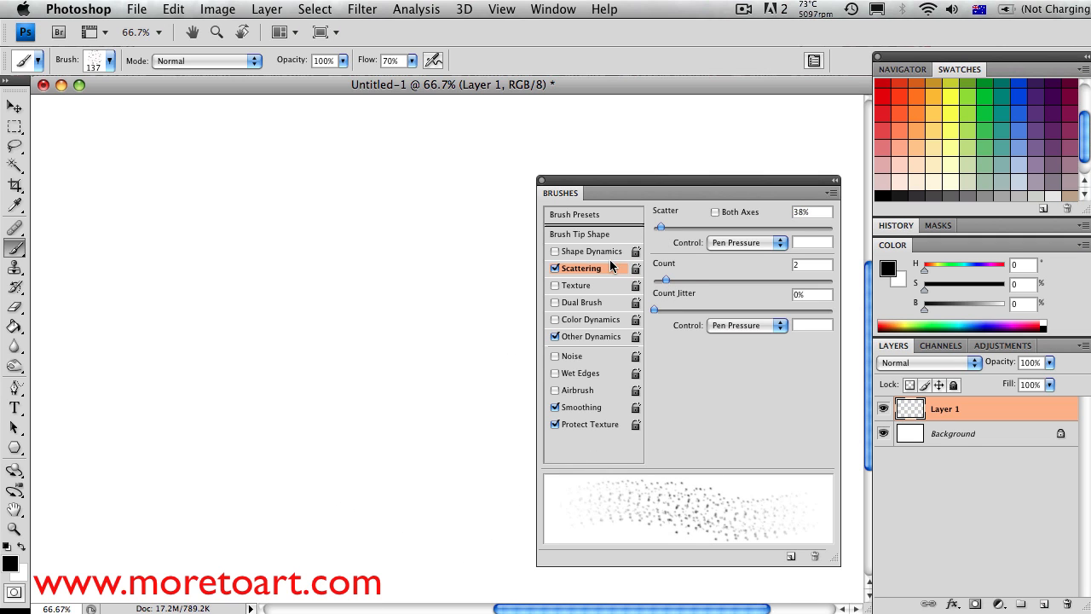
Set size jitter control Off, angle jitter 50% and brush tip spacing 12%.
left_click(594, 251)
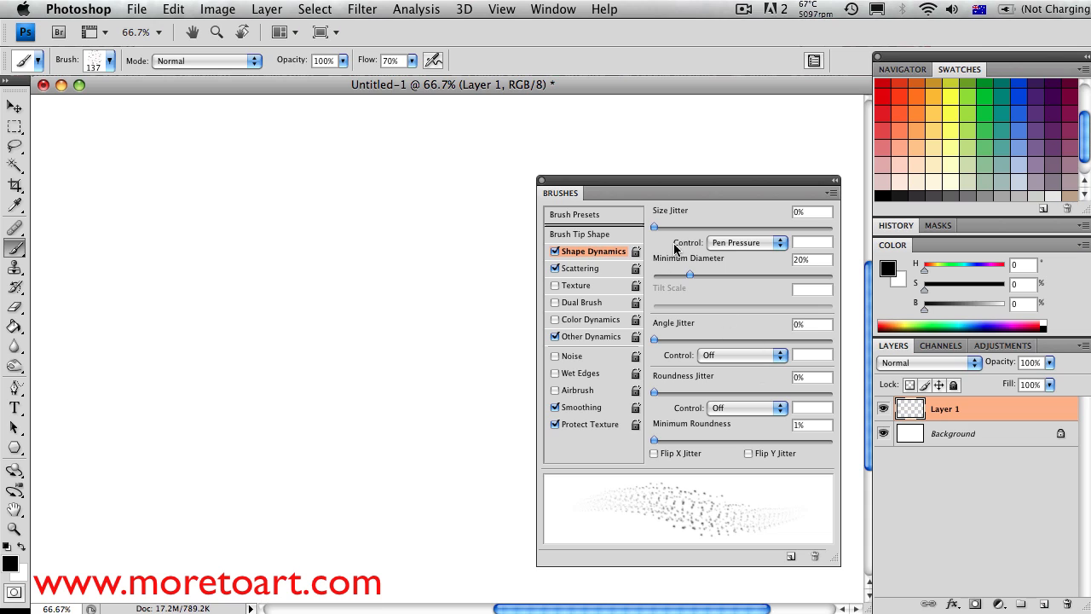
left_click(747, 243)
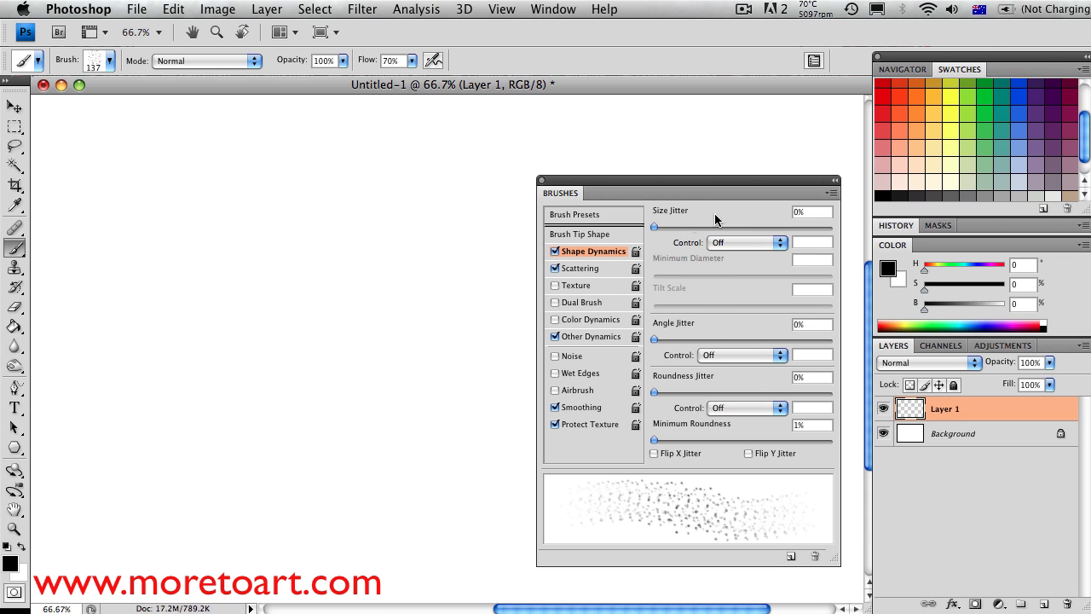
mouse_move(735, 261)
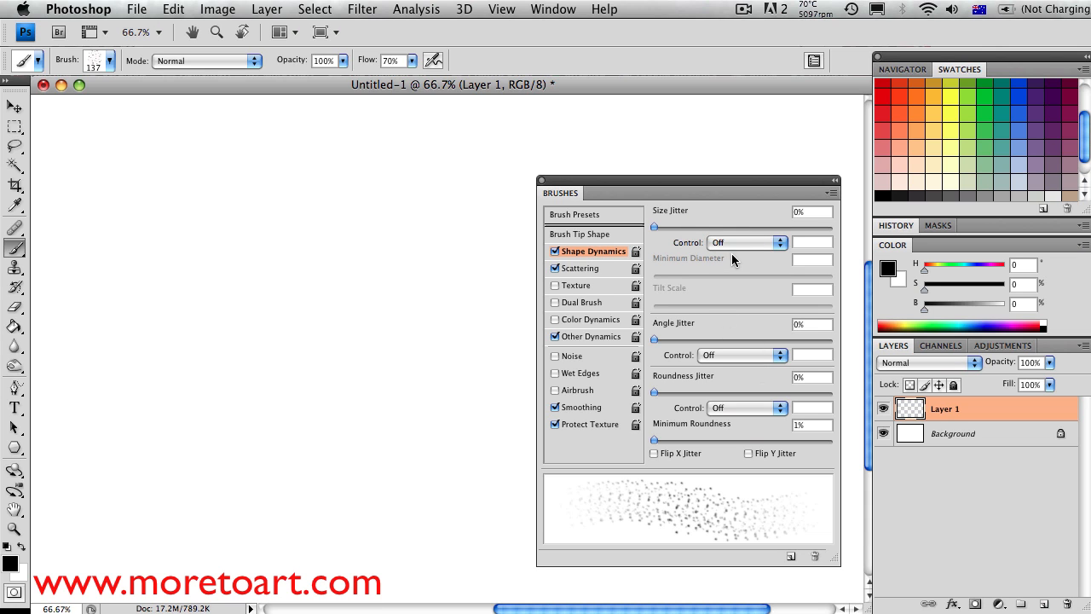
mouse_move(706, 339)
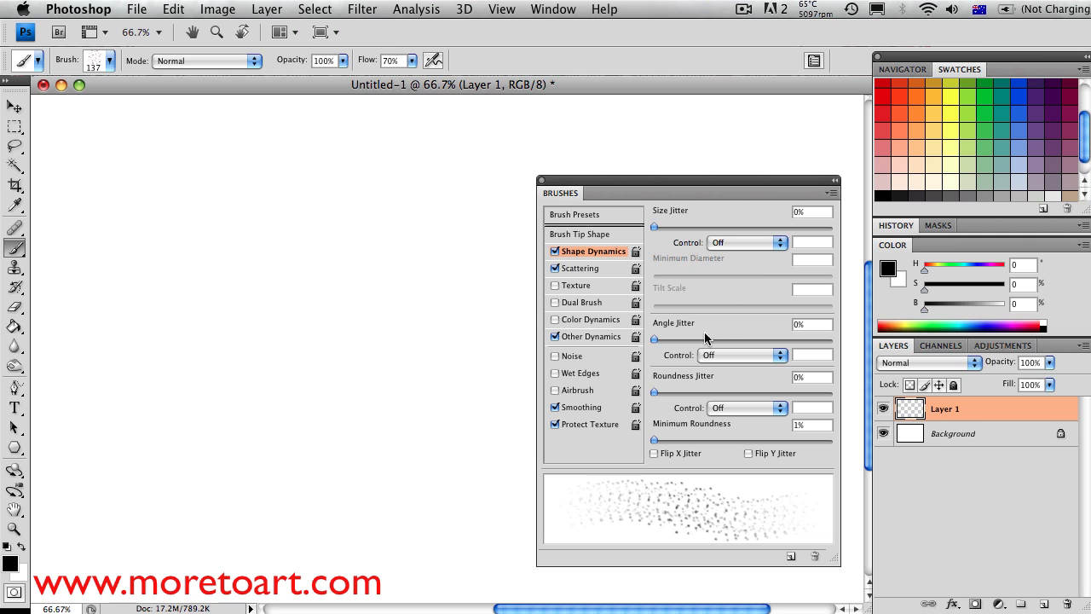
mouse_move(655, 343)
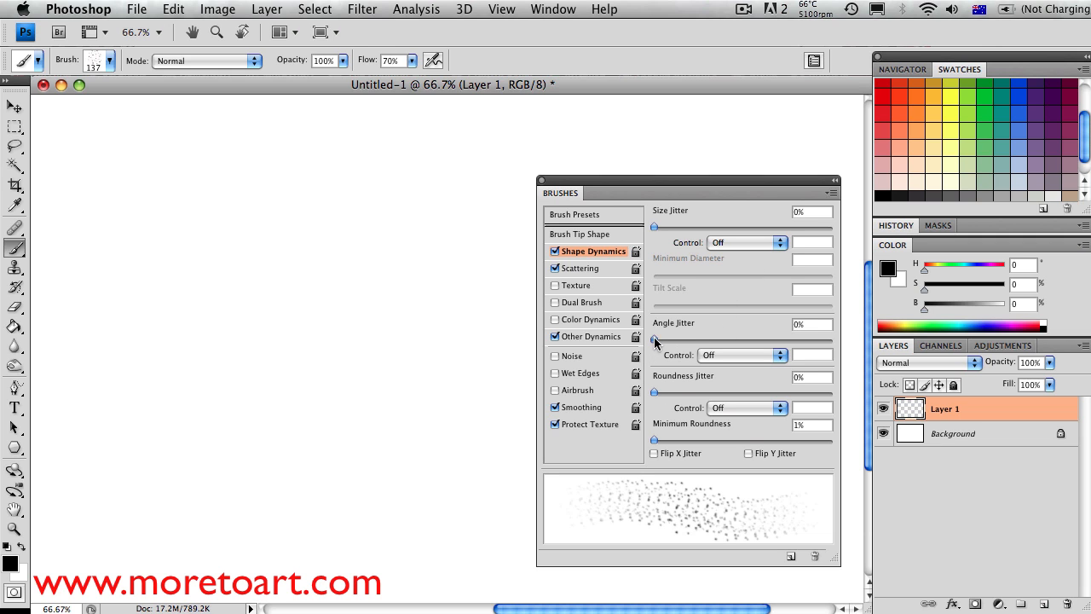
left_click_drag(655, 340, 744, 339)
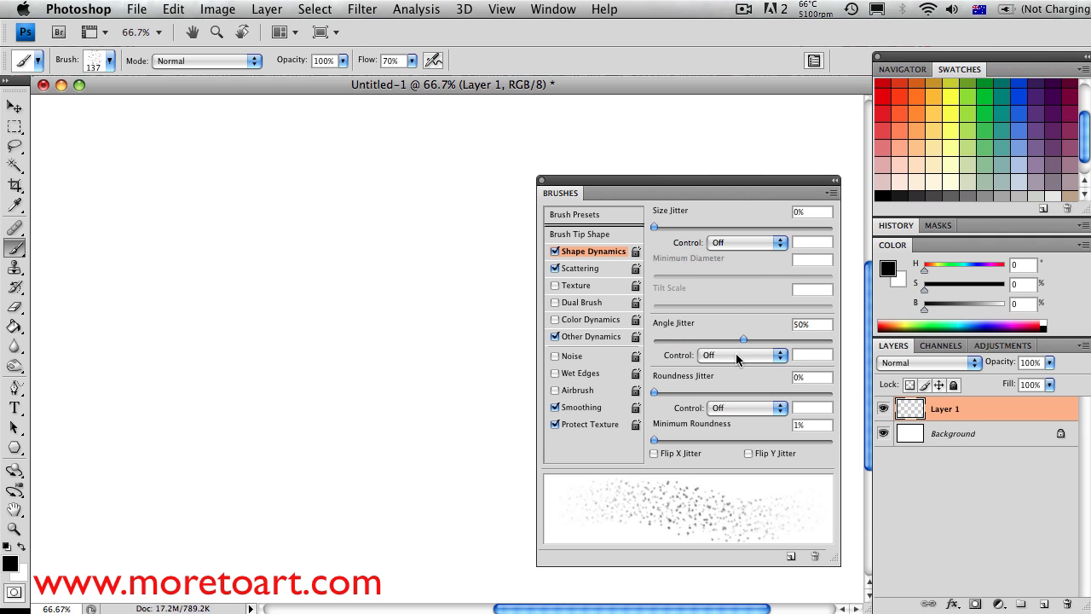
mouse_move(588, 231)
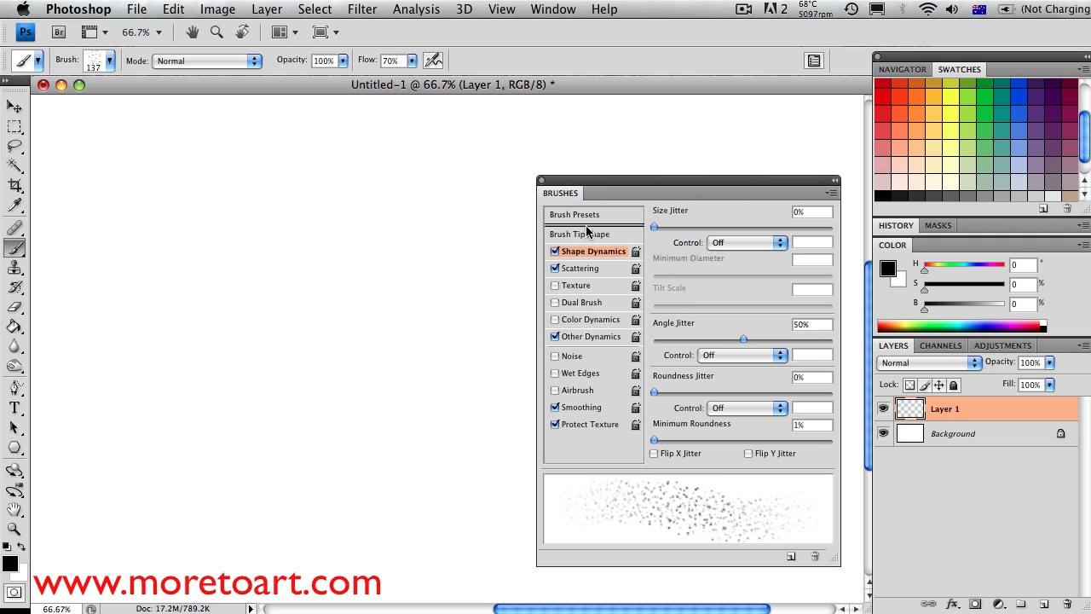
left_click(581, 234)
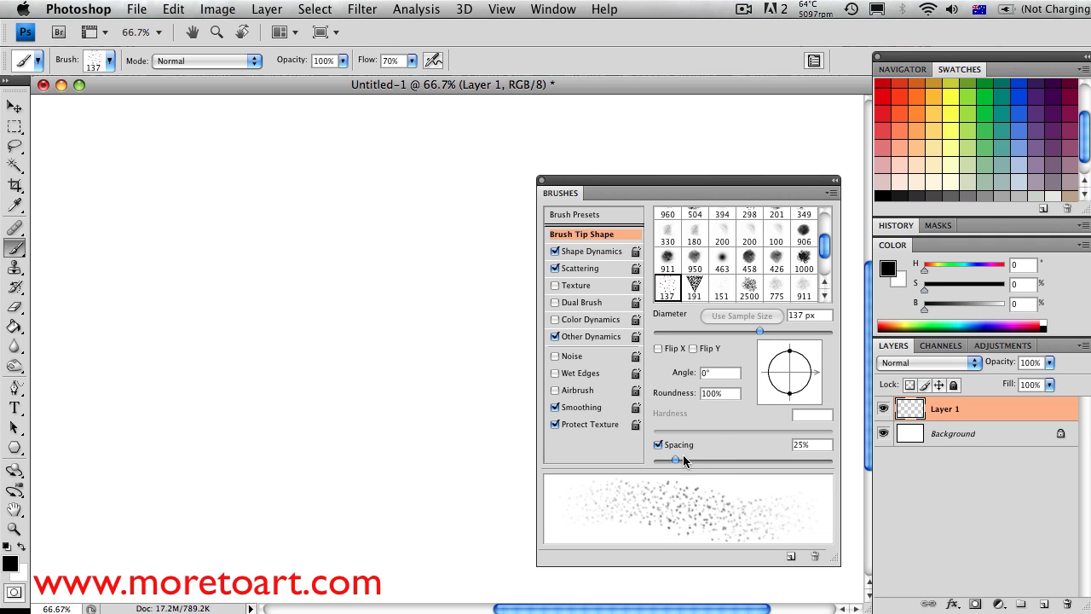
left_click_drag(696, 458, 674, 458)
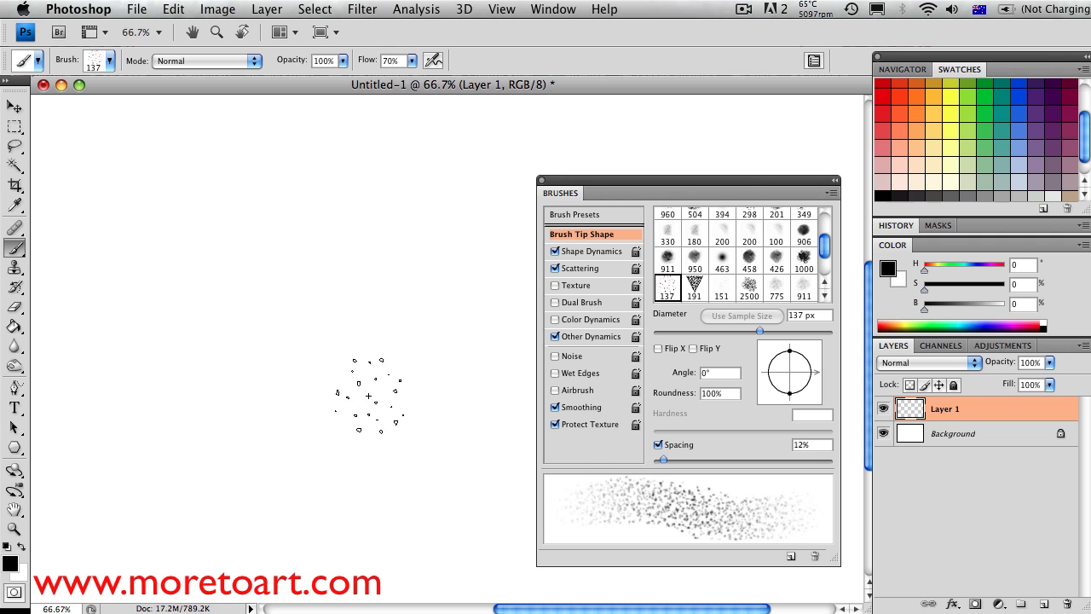
Dab a test patch, shrink the brush and shade two spheres with a cast shadow.
left_click(341, 327)
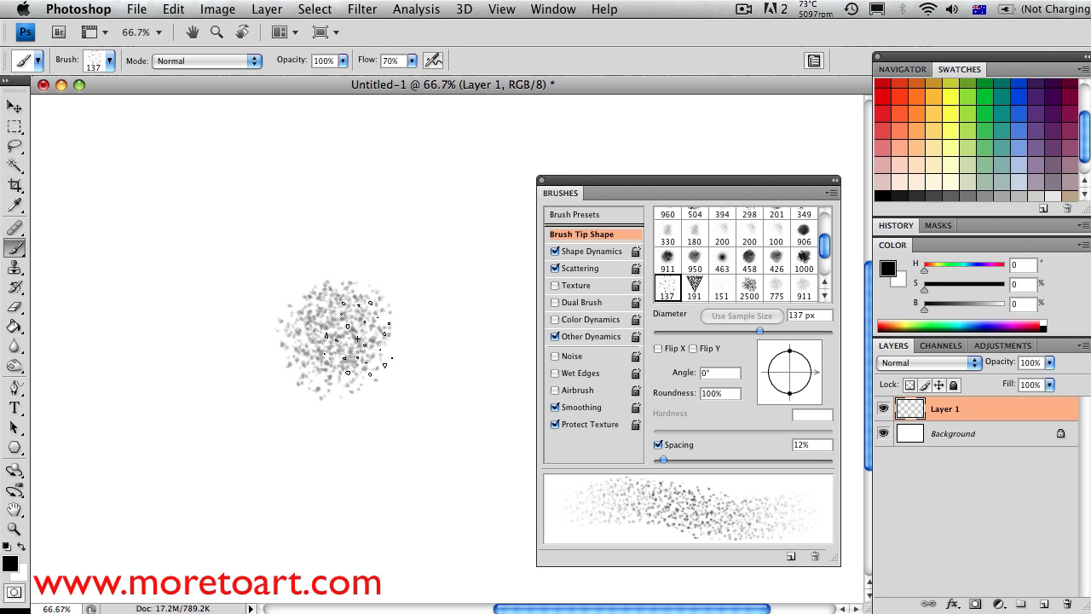
left_click_drag(759, 329, 723, 329)
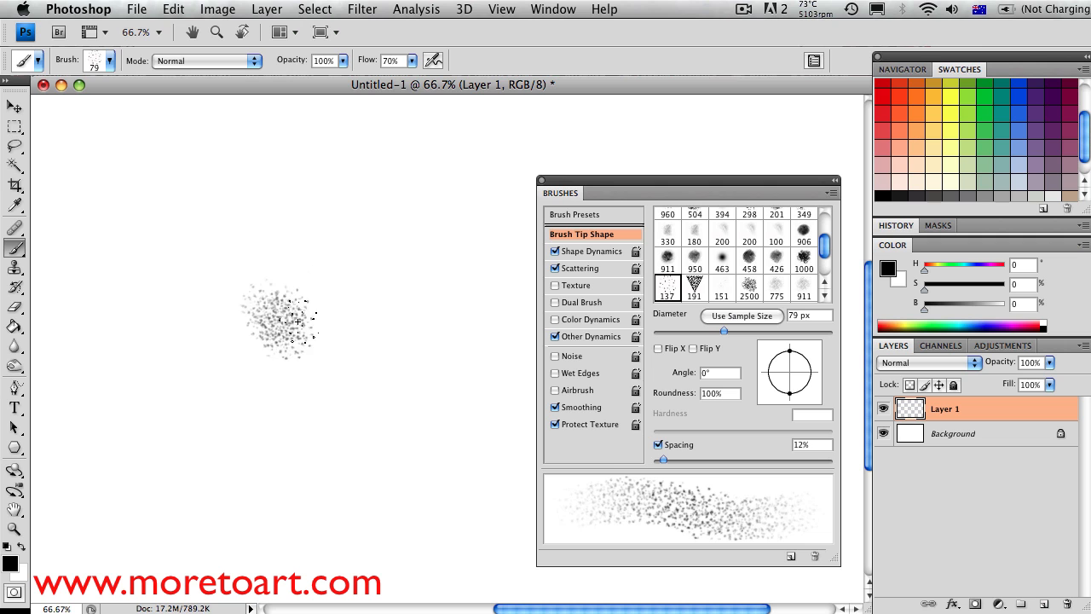
left_click_drag(281, 320, 367, 333)
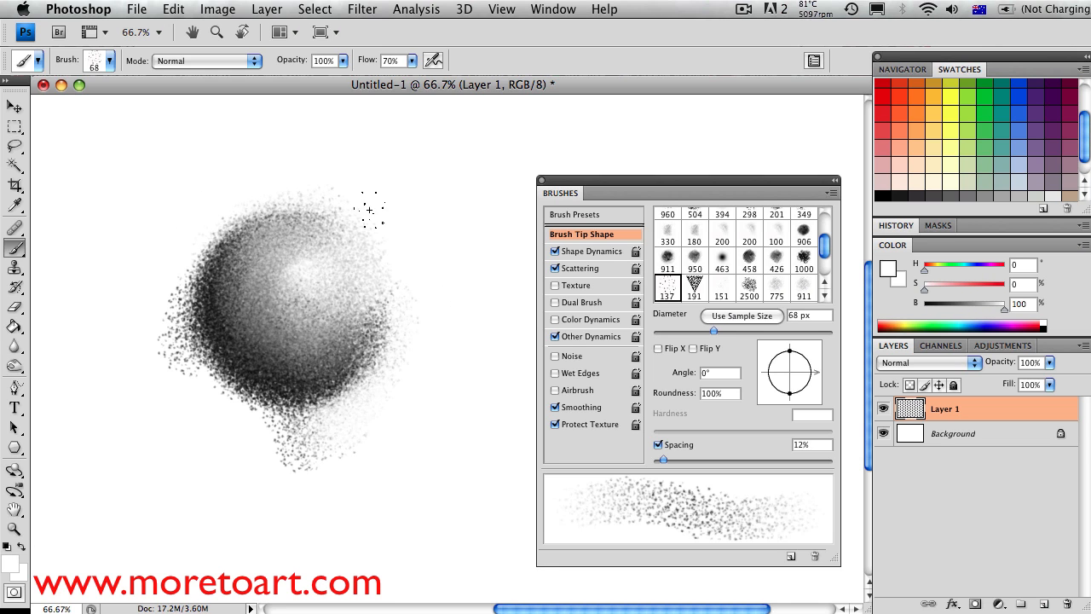
left_click_drag(713, 331, 672, 331)
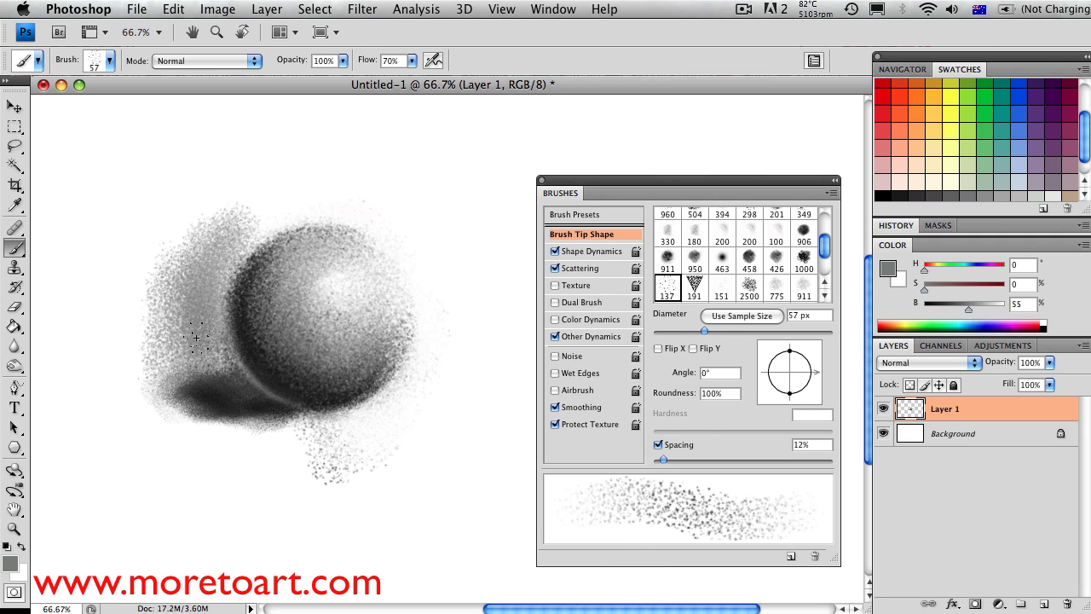
Paint a dense speckle patch and a large curved stroke of scattered dots.
left_click_drag(196, 337, 213, 405)
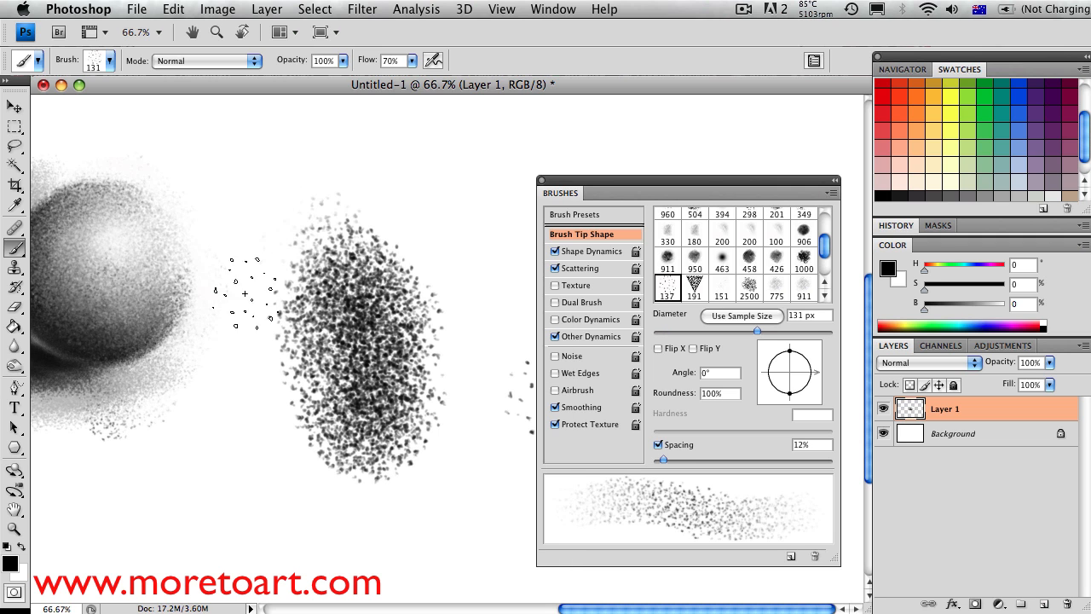
left_click_drag(247, 299, 477, 418)
type("10")
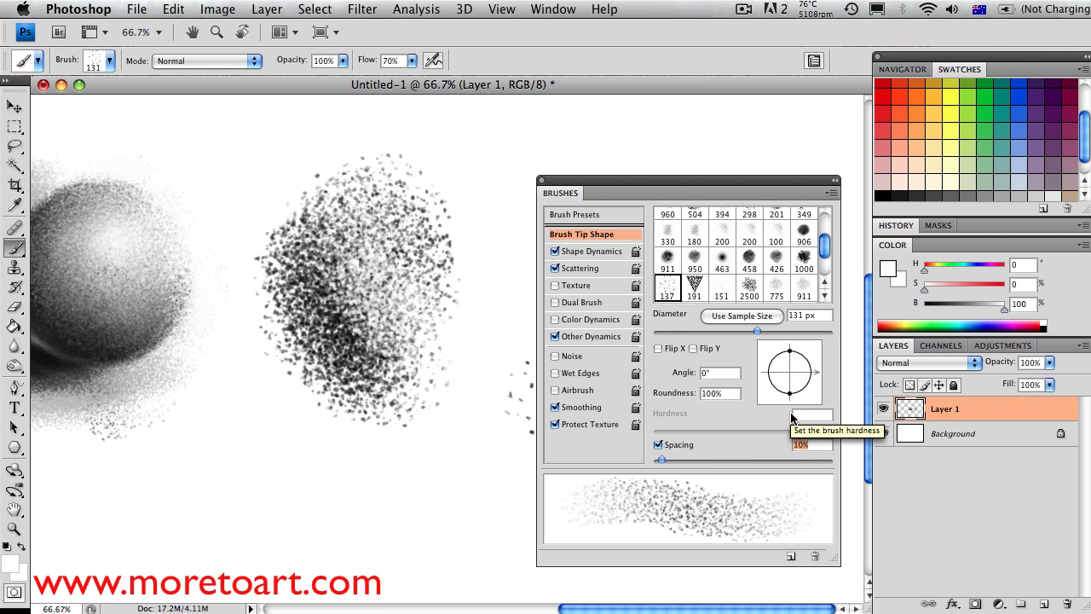
mouse_move(92, 469)
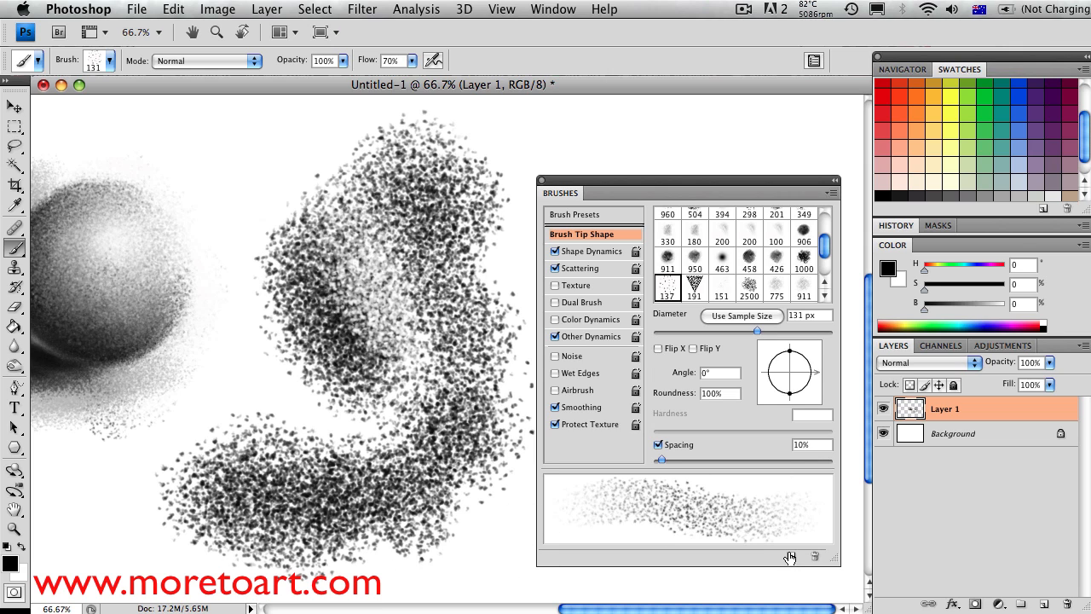
Save the tuned speckle brush as a new preset named Scatter.
left_click(791, 556)
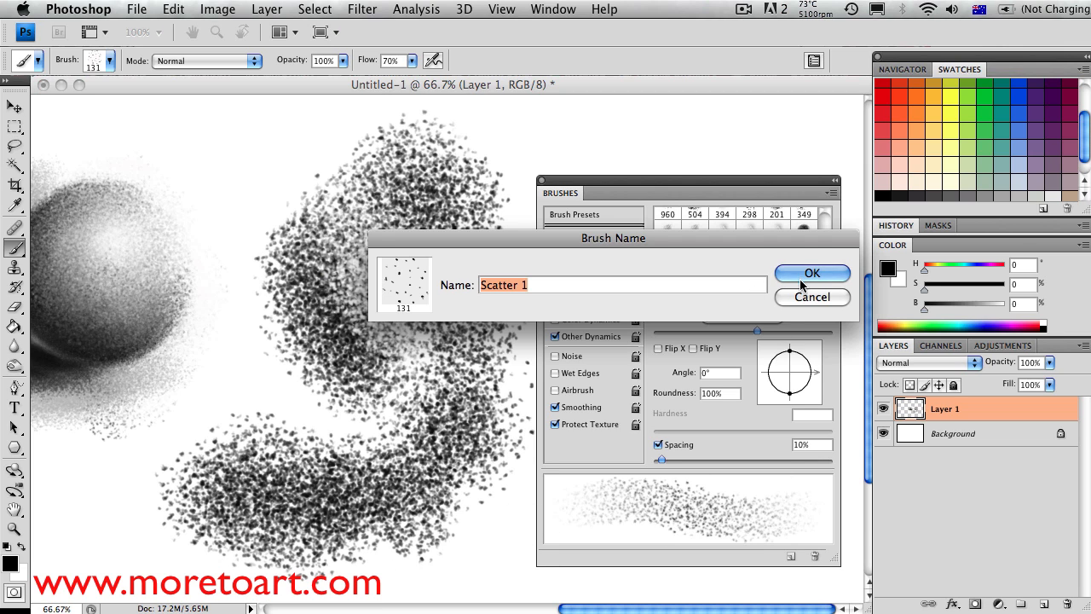
left_click(623, 284)
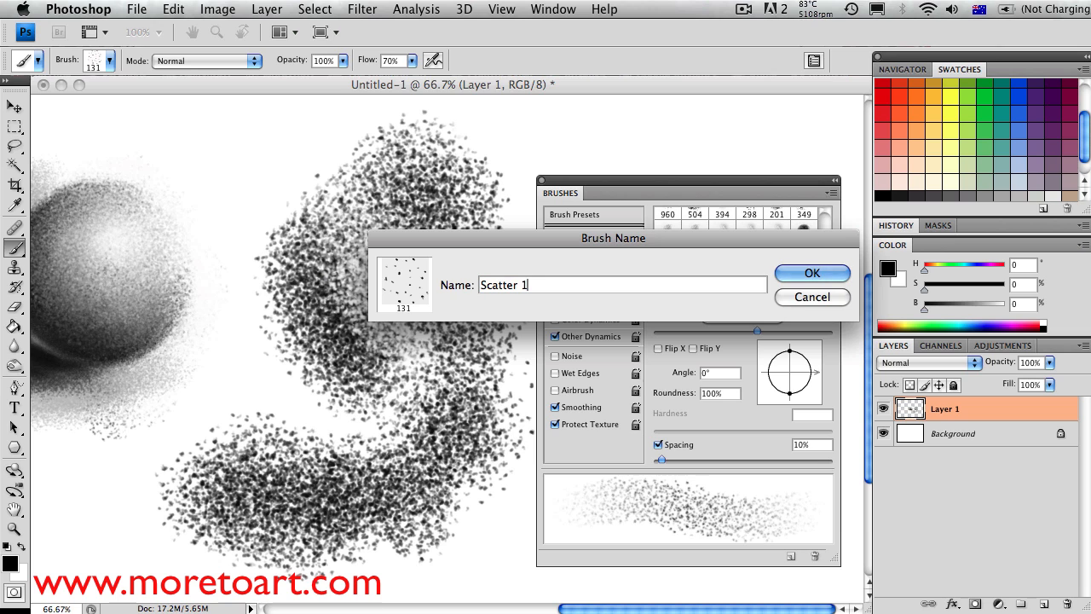
key("backspace")
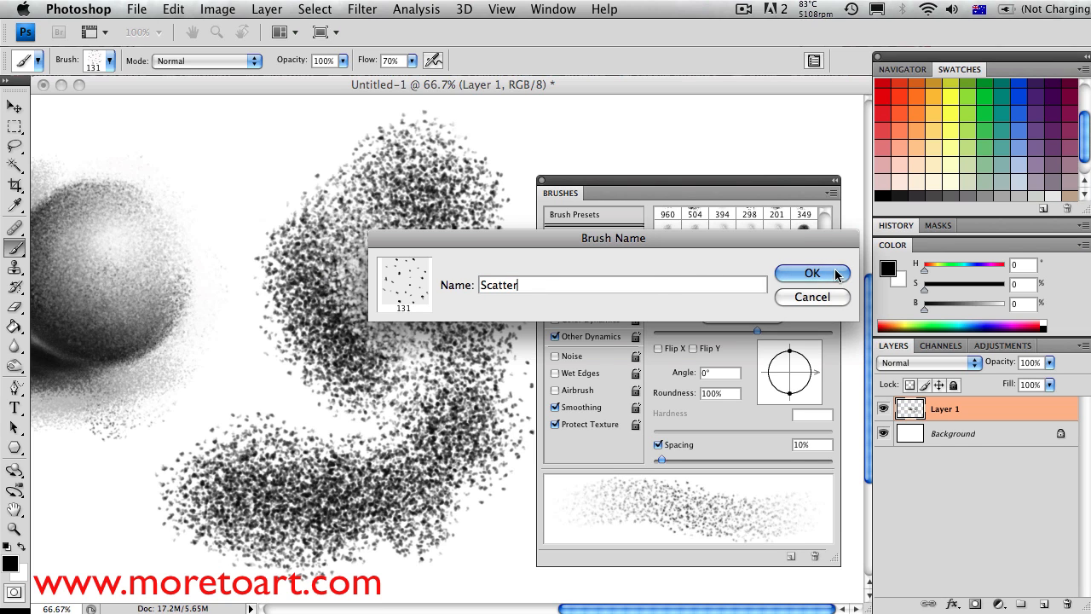
left_click(812, 273)
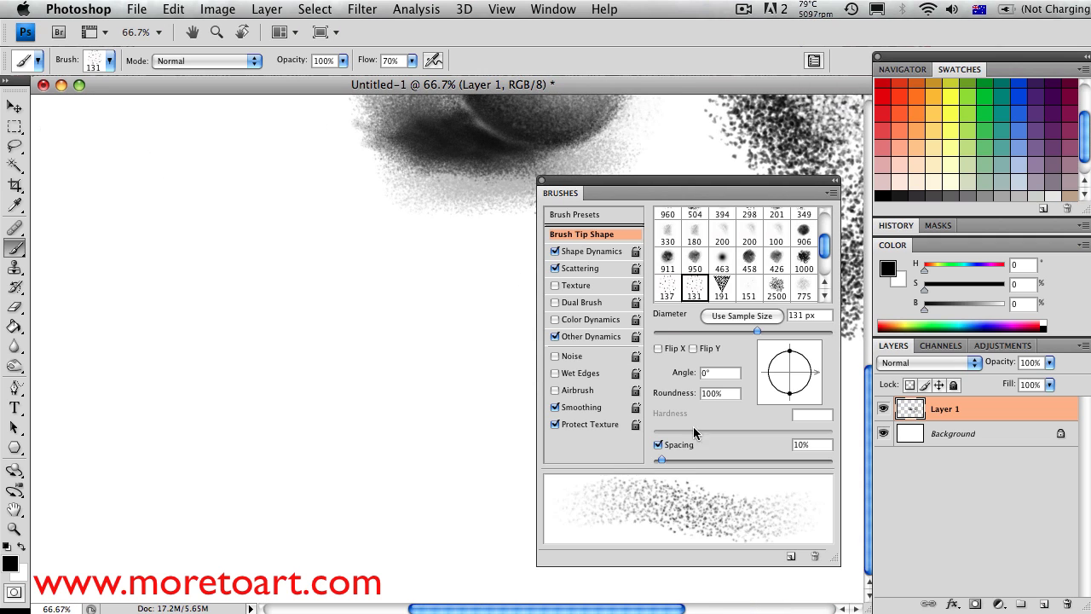
Switch off Shape Dynamics and zero then disable Scattering on the brush.
left_click(594, 251)
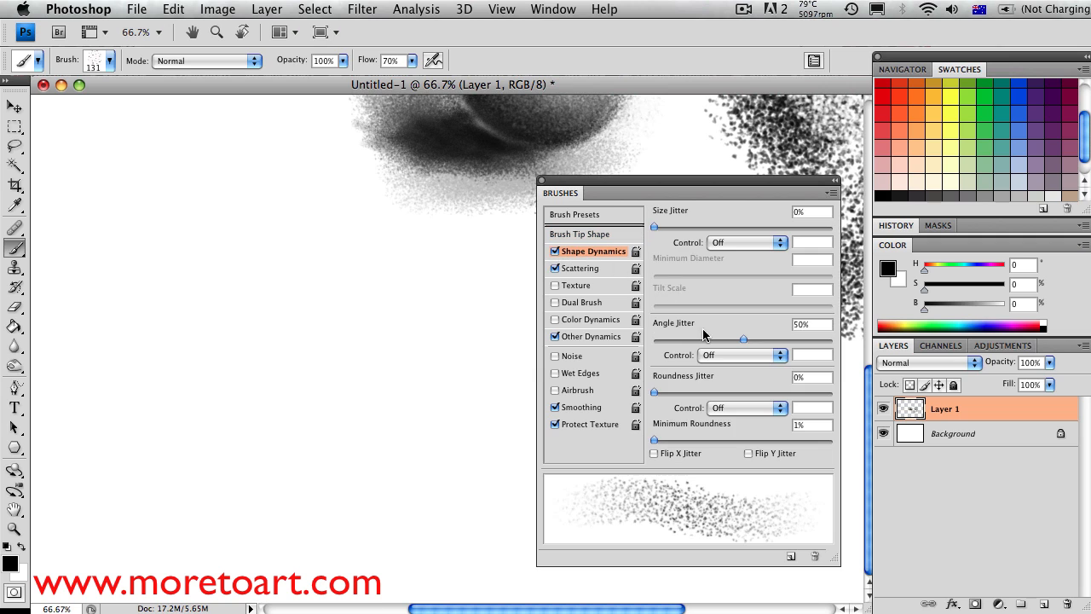
mouse_move(747, 341)
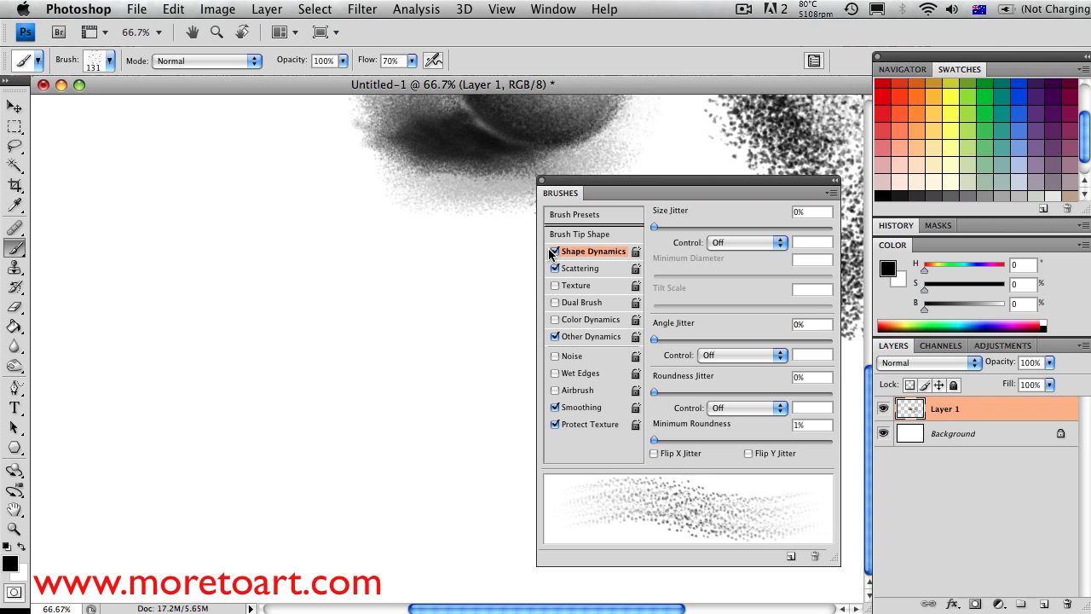
left_click(556, 250)
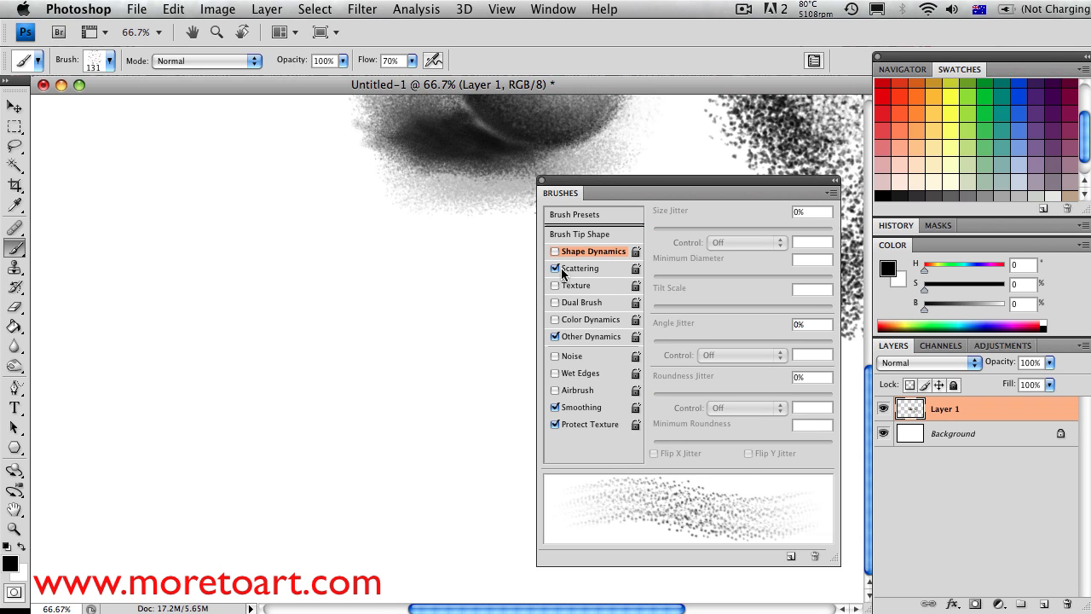
left_click(580, 267)
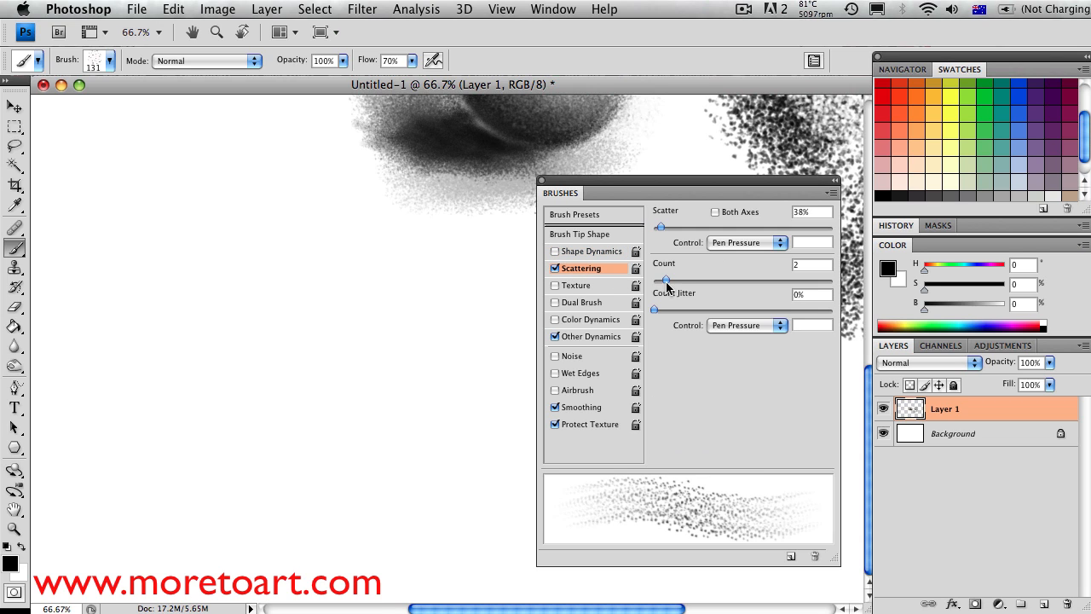
left_click_drag(673, 225, 655, 225)
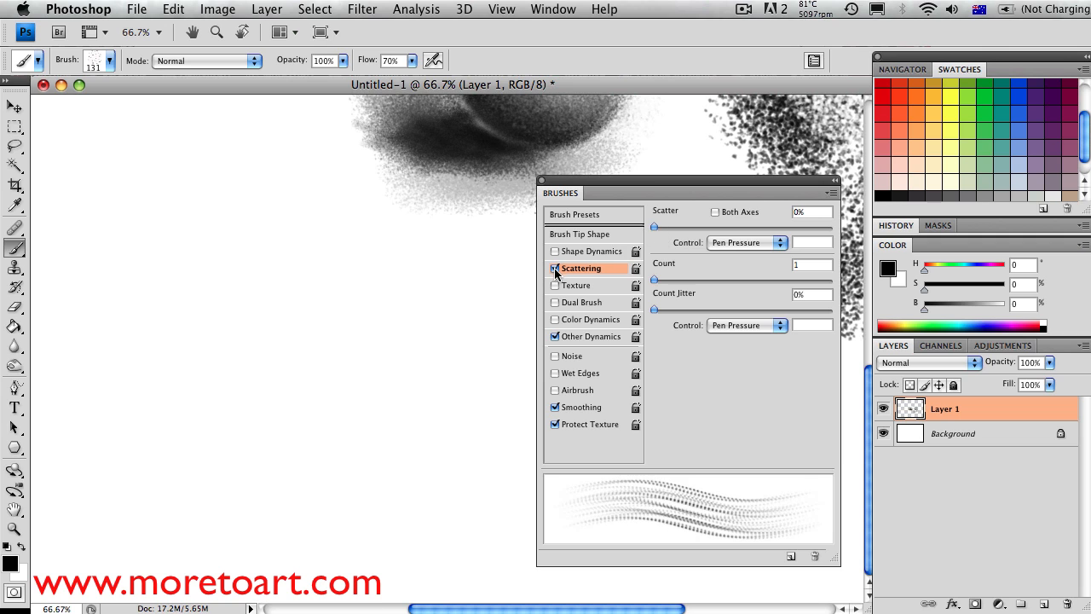
left_click(581, 234)
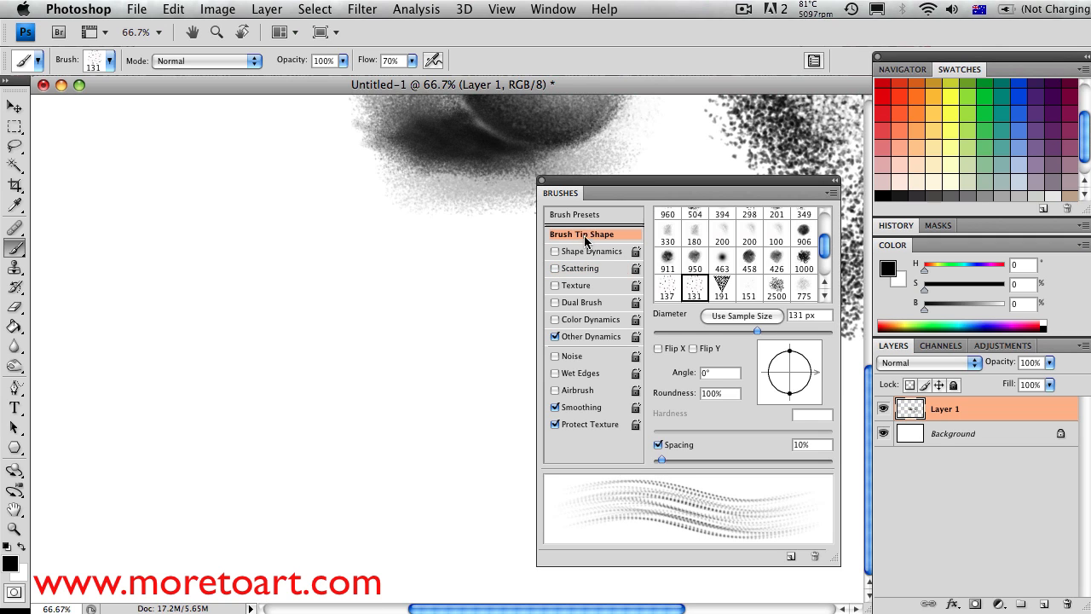
Tighten the brush tip spacing down to 1% for continuous strokes.
left_click_drag(668, 459, 655, 459)
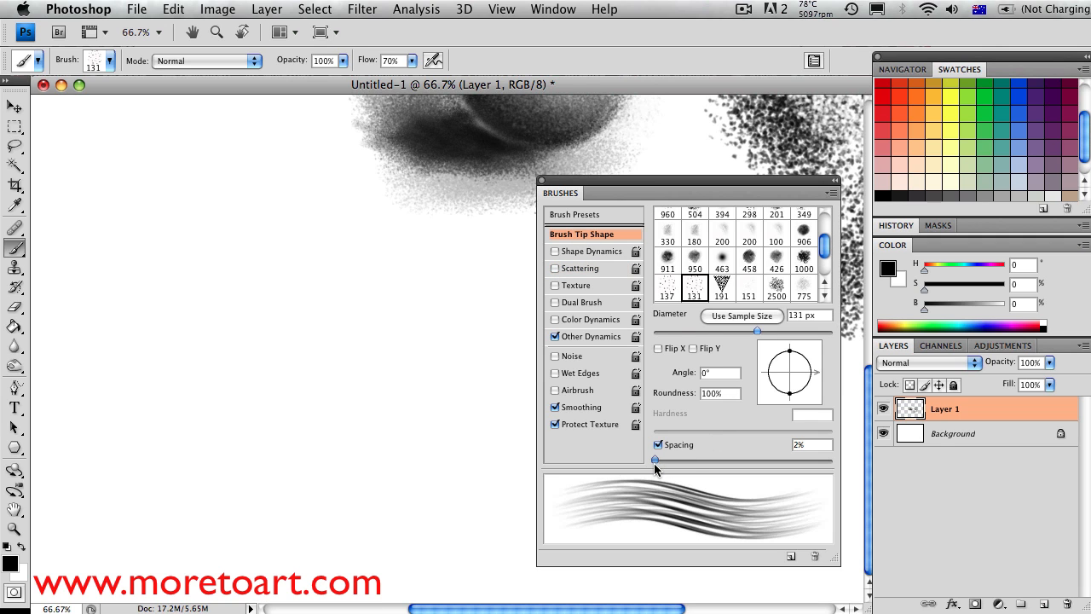
left_click_drag(657, 459, 655, 459)
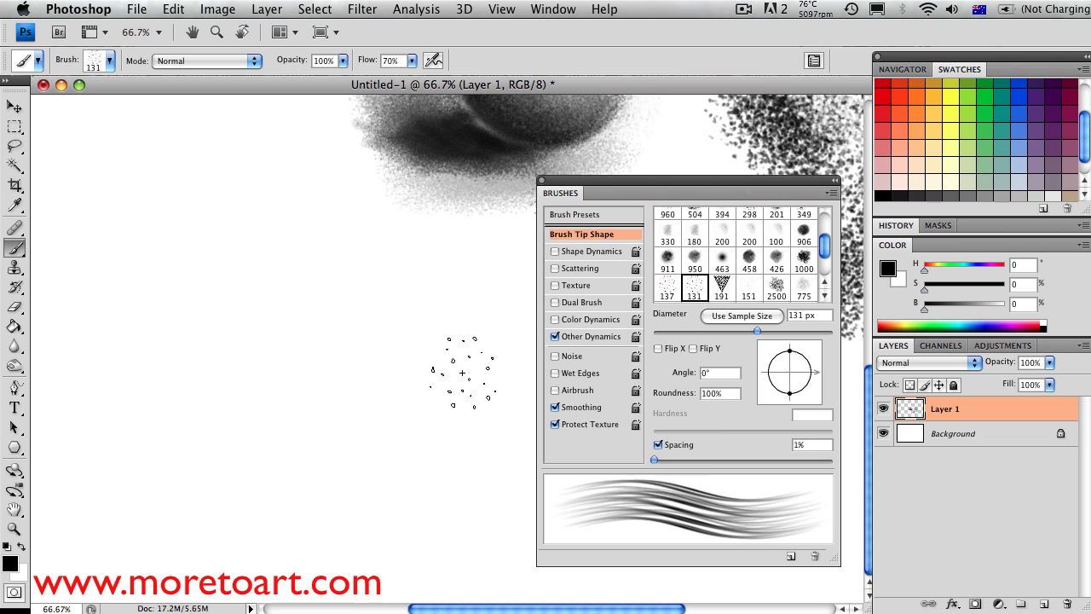
Scribble dense hair-like hatch strokes on the left of the canvas.
left_click_drag(247, 230, 247, 435)
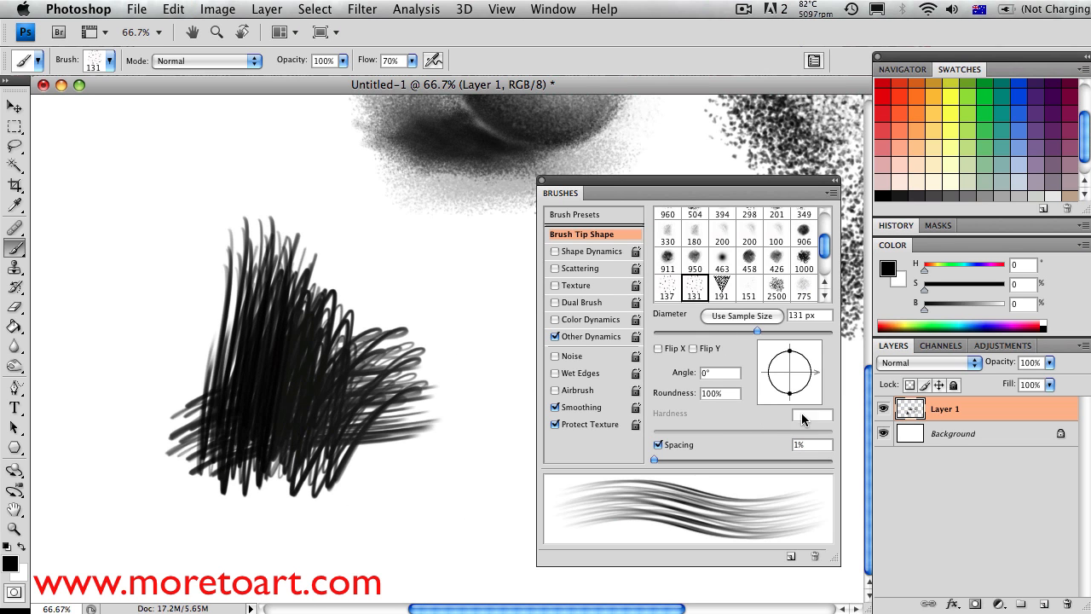
mouse_move(788, 382)
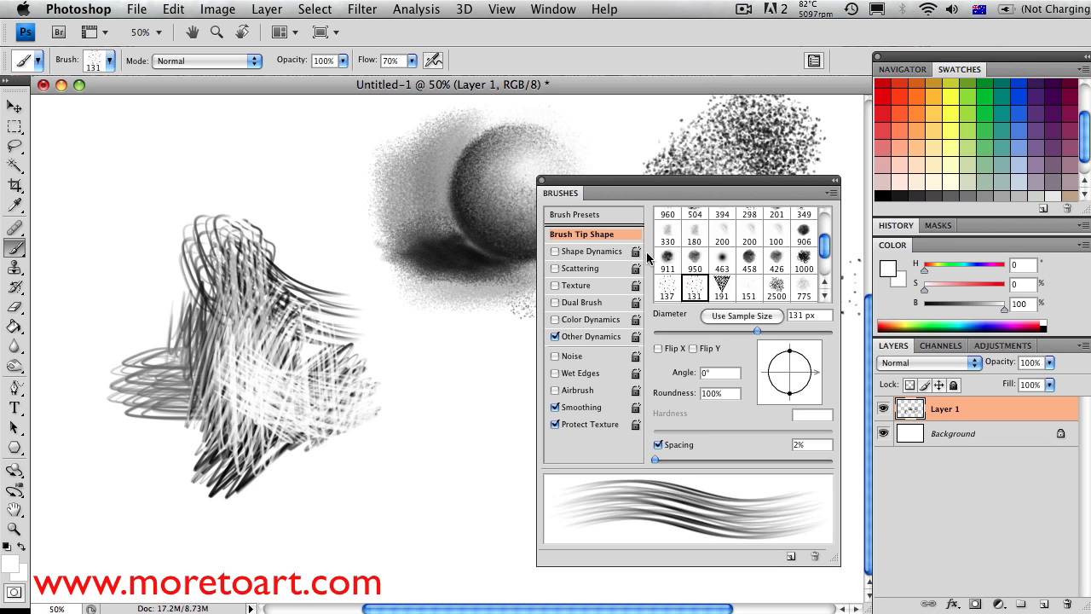
mouse_move(579, 277)
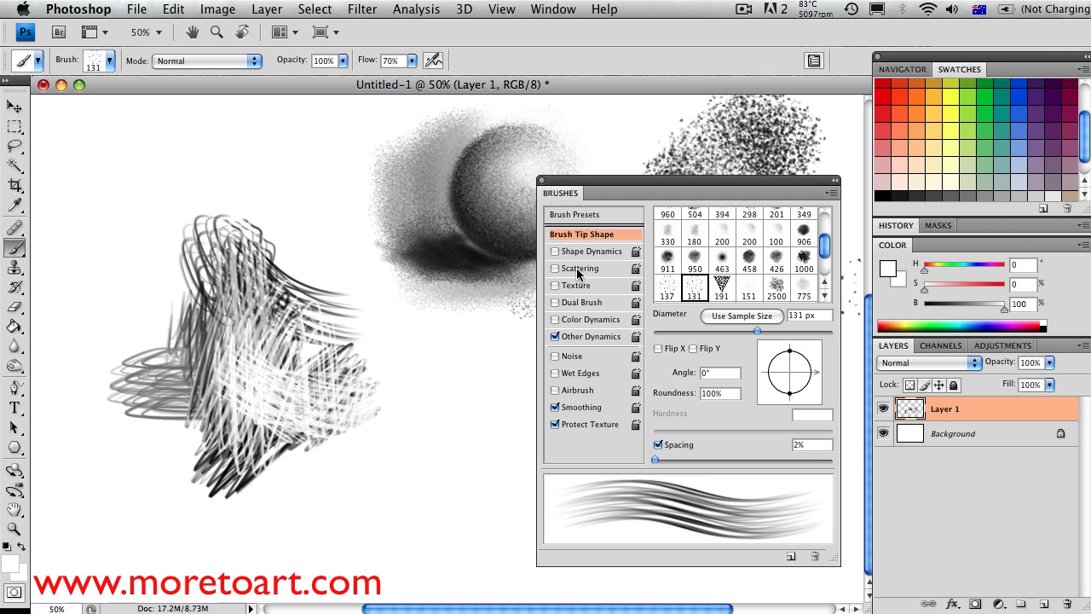
Enable Shape Dynamics with brush size controlled by Pen Pressure at 20% minimum diameter.
left_click(592, 250)
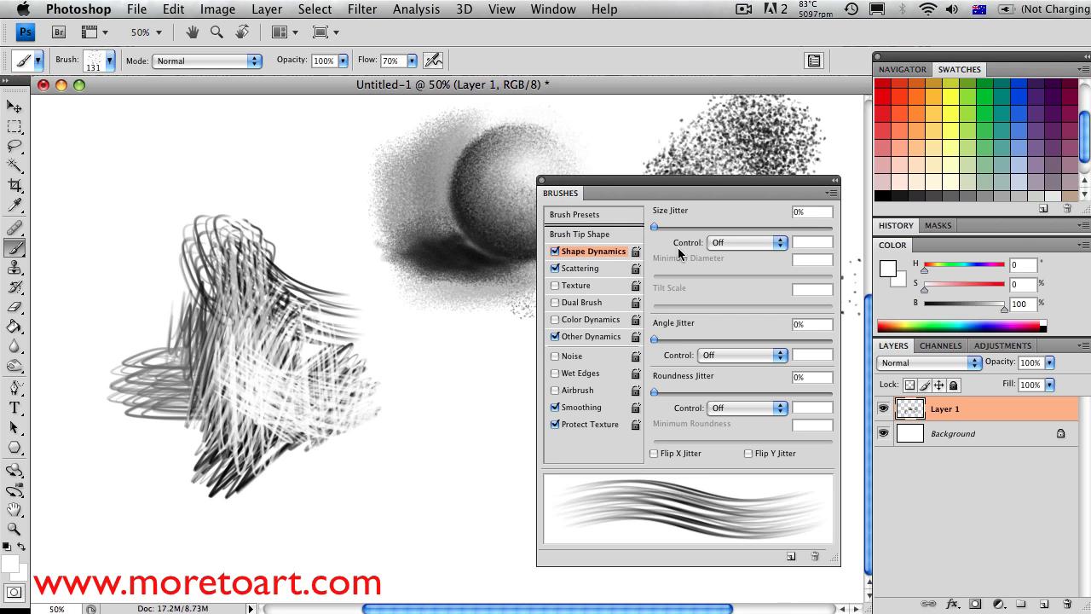
left_click(778, 242)
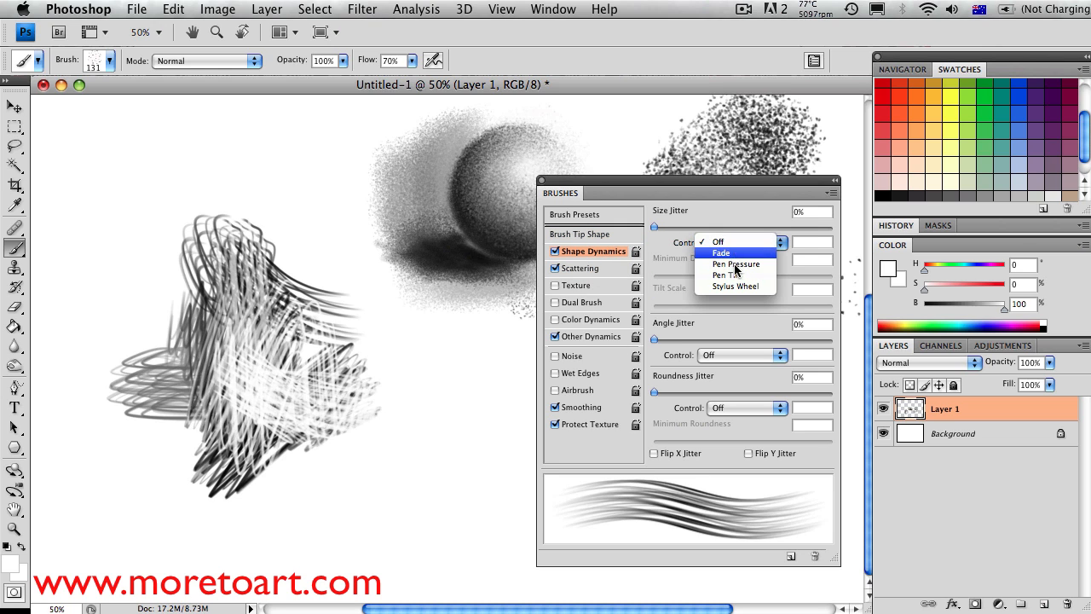
left_click(737, 263)
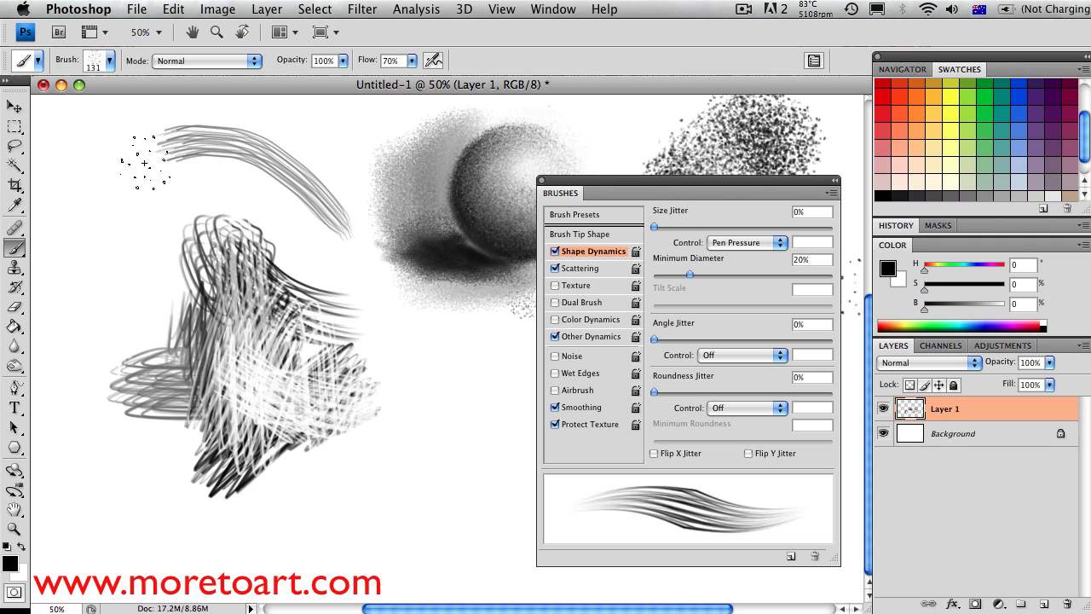
Paint tapered hatch strokes at the top left and shade a lower-left sphere from layered hatching.
left_click_drag(157, 150, 412, 358)
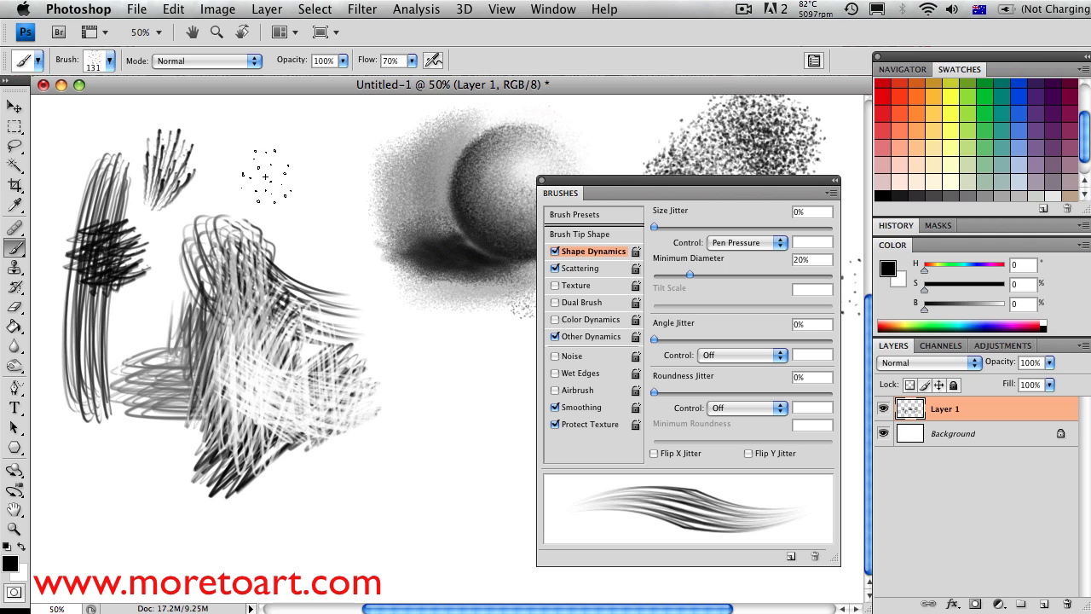
left_click_drag(238, 162, 452, 430)
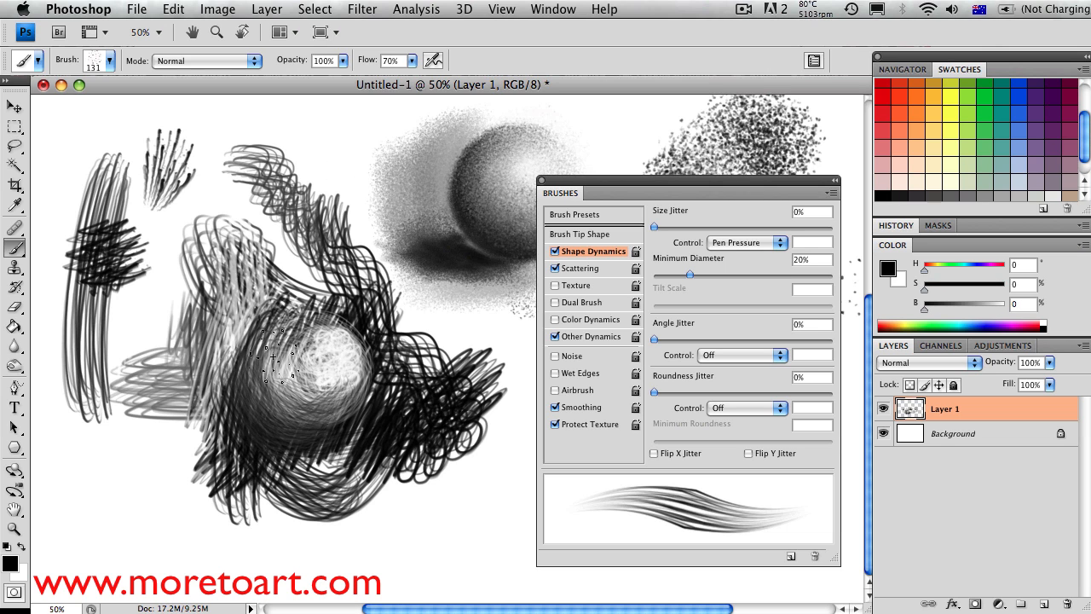
left_click(113, 61)
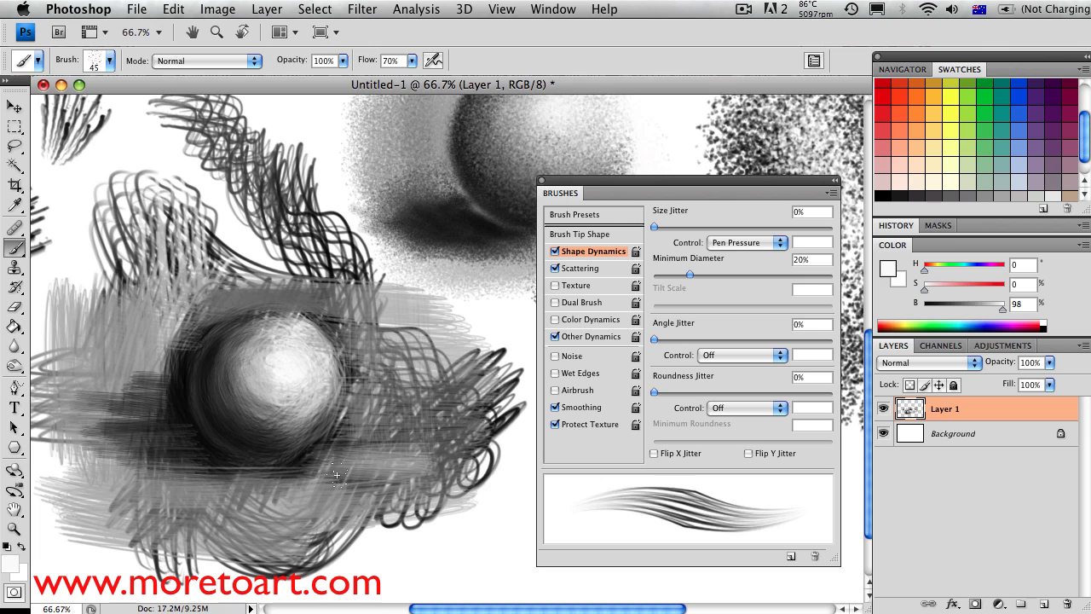
left_click_drag(338, 474, 324, 331)
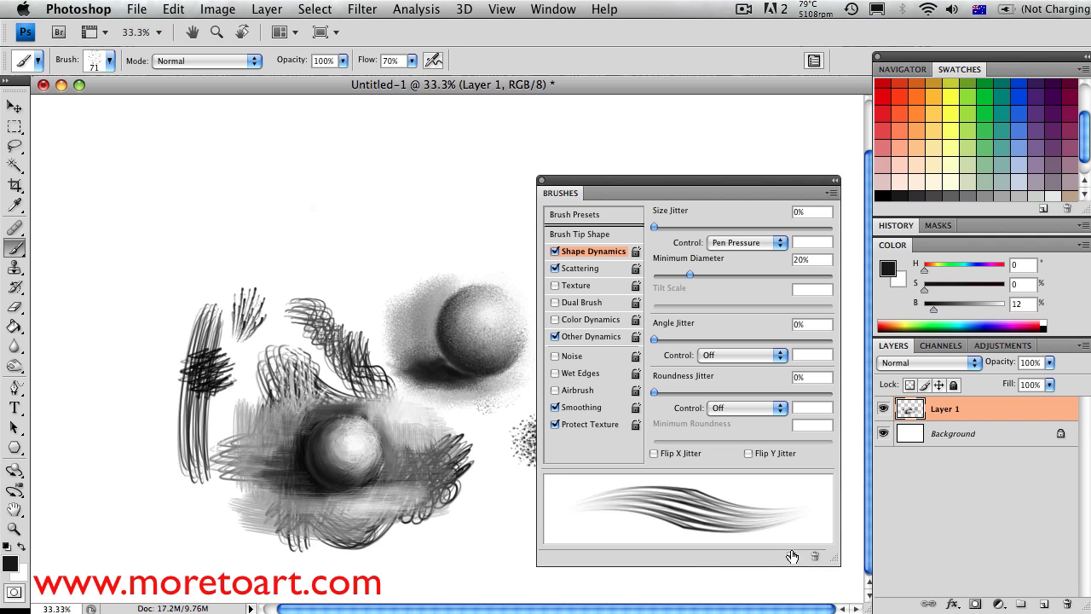
Save the pressure-sensitive hatching brush as a new preset named 'Scratch'.
left_click(791, 556)
type("S")
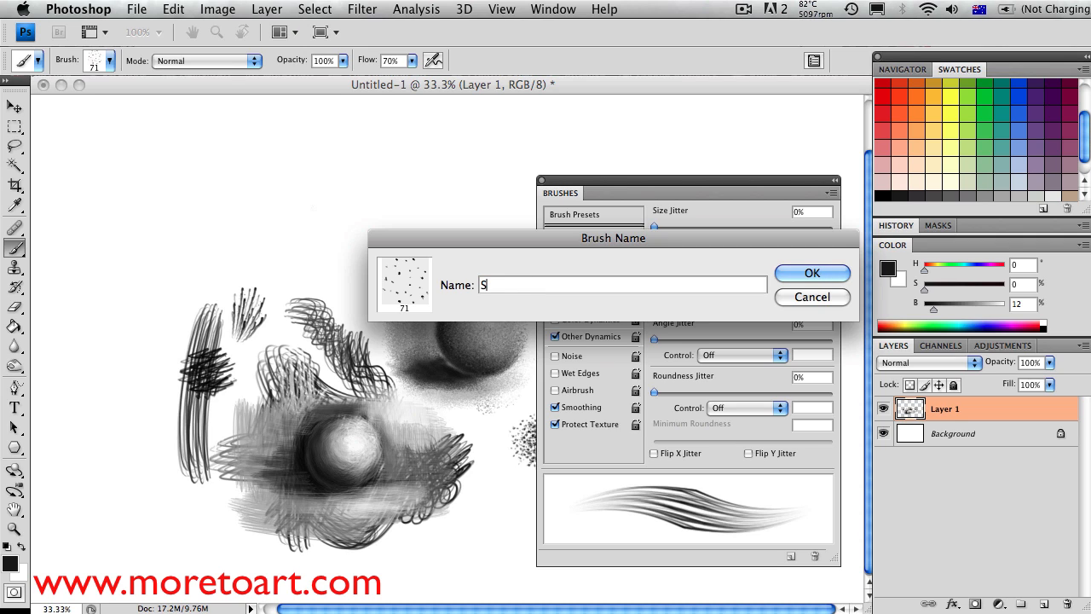
type("c")
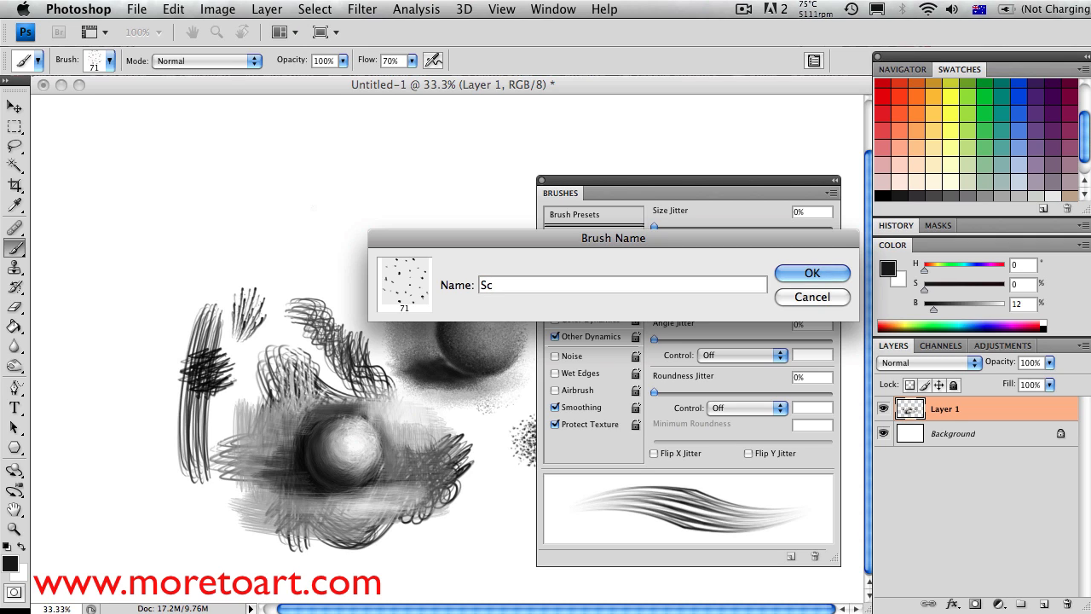
type("ratch")
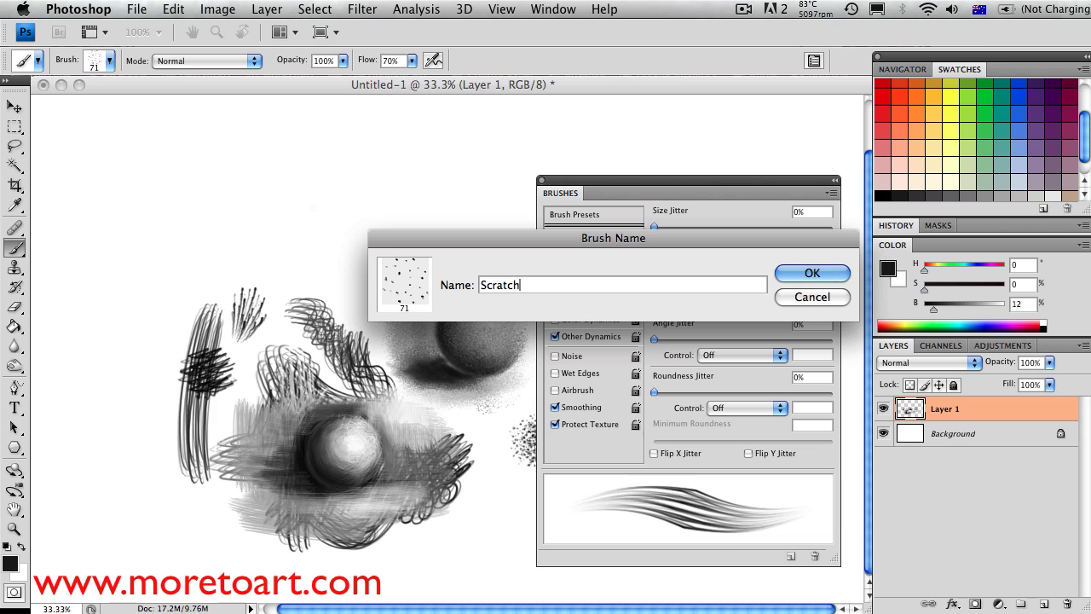
left_click(811, 273)
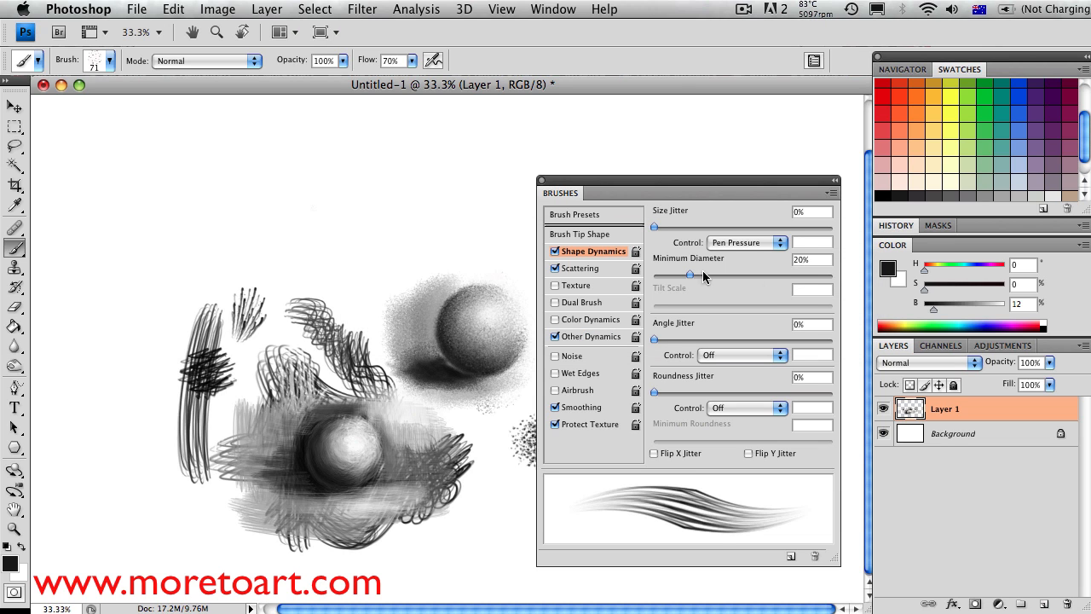
left_click(580, 234)
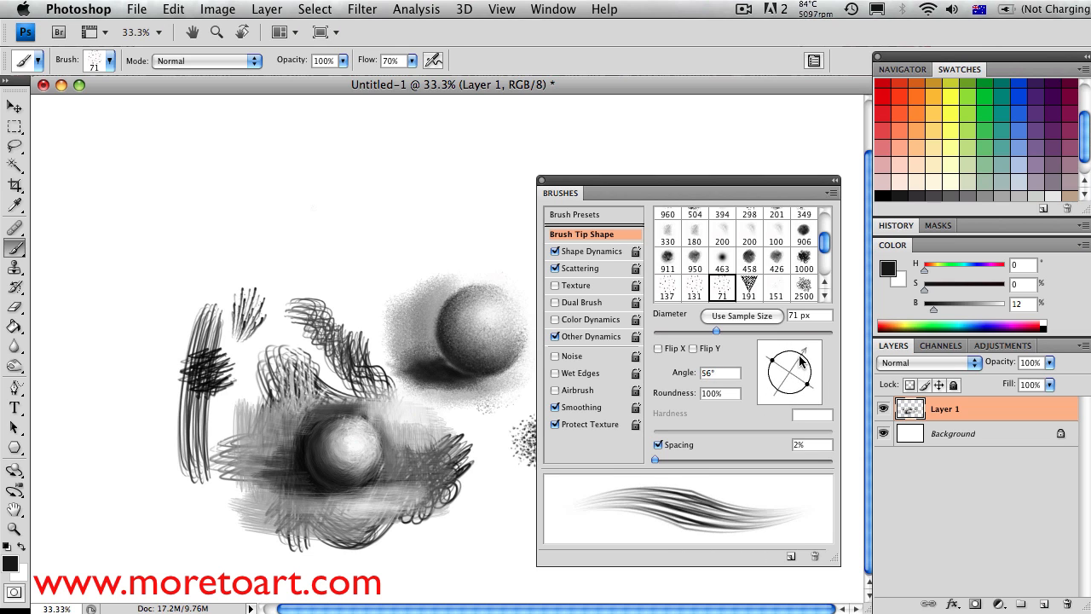
Tilt and flatten the brush tip into an angled ellipse, then scribble wavy strokes across the top.
left_click_drag(805, 353, 776, 388)
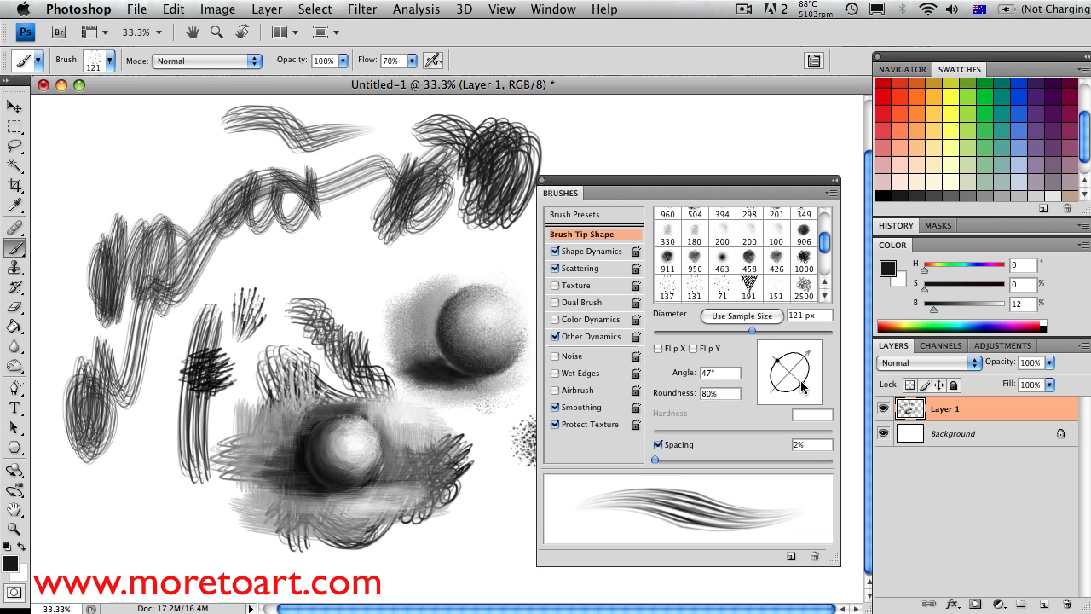
left_click_drag(805, 372, 783, 372)
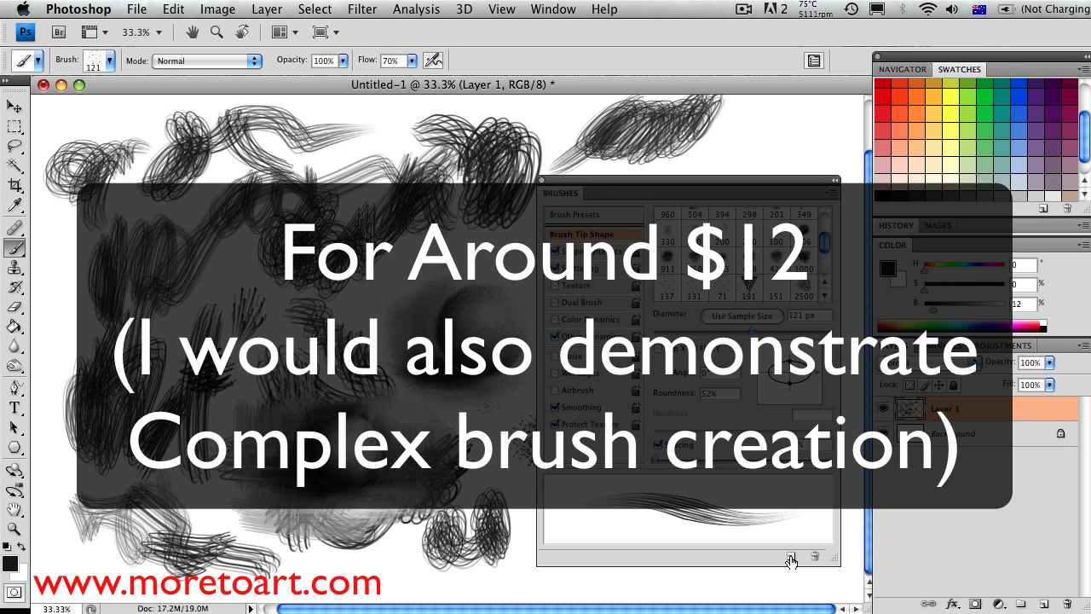
Begin a new preset for the reshaped 121 px brush, naming it 'Scratch' without confirming.
left_click(791, 556)
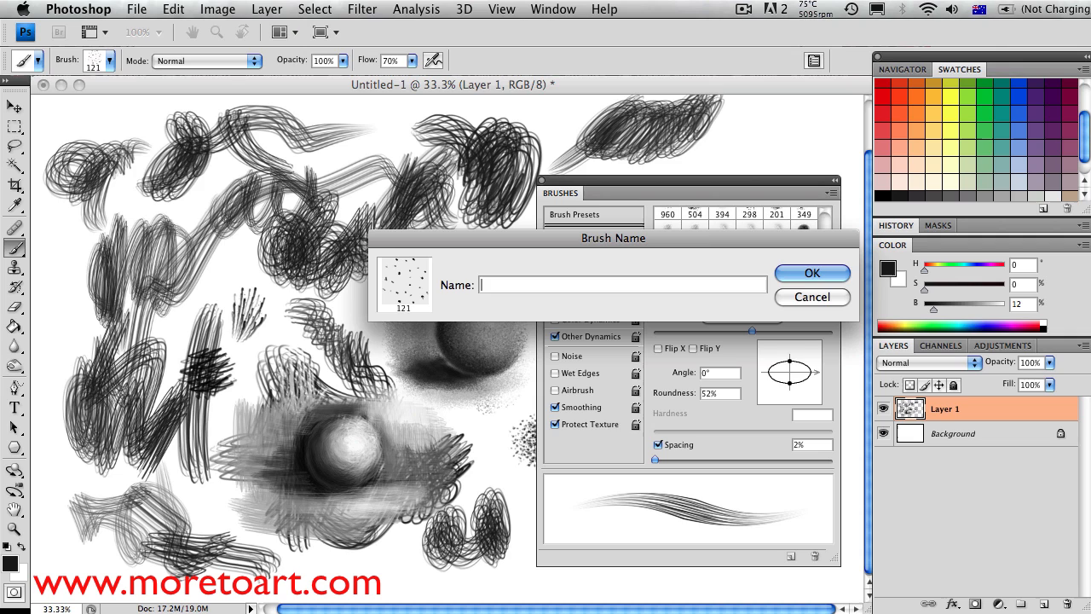
type("S")
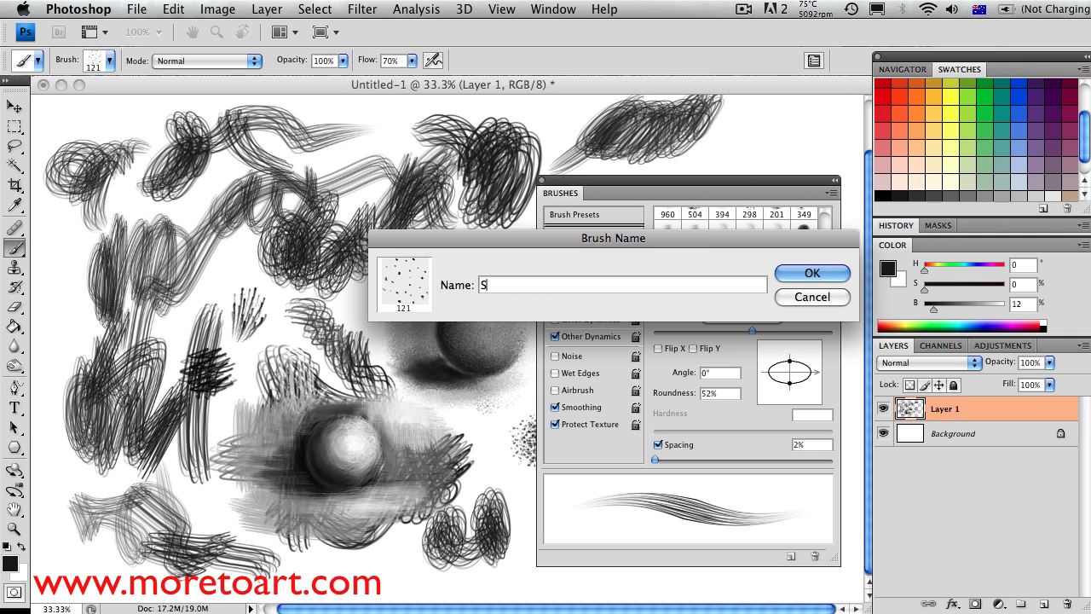
type("cratch")
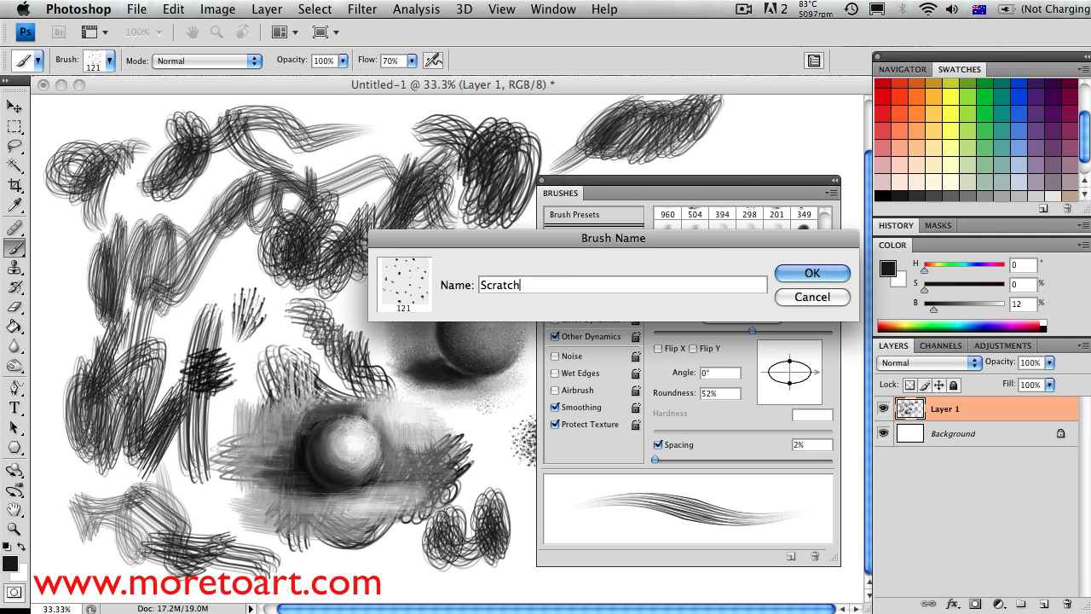